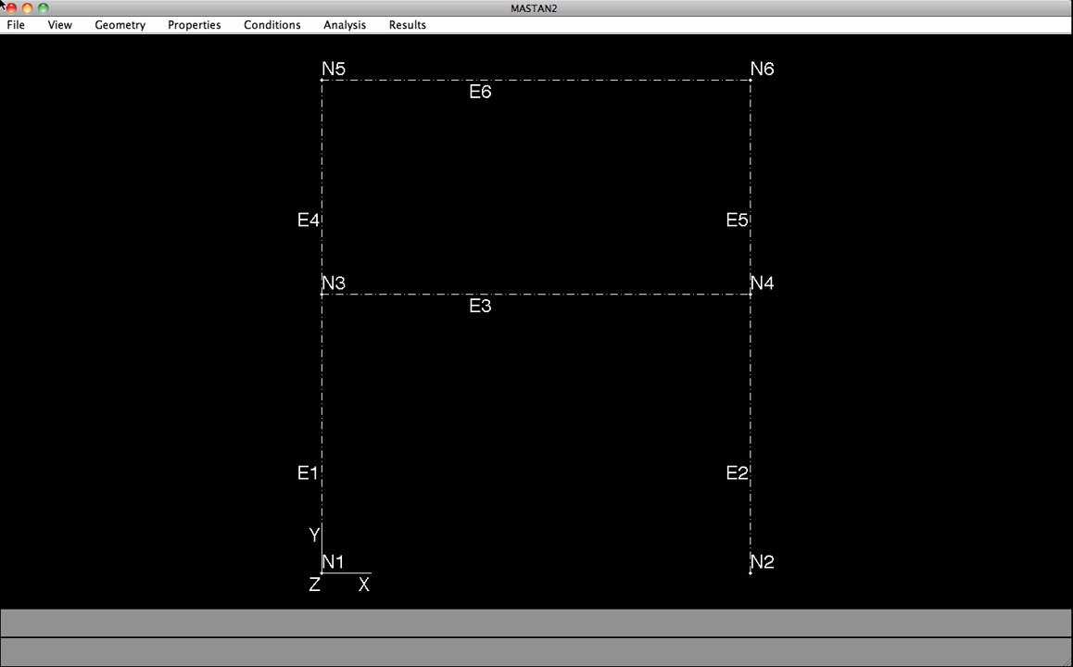
pyautogui.moveTo(341, 45)
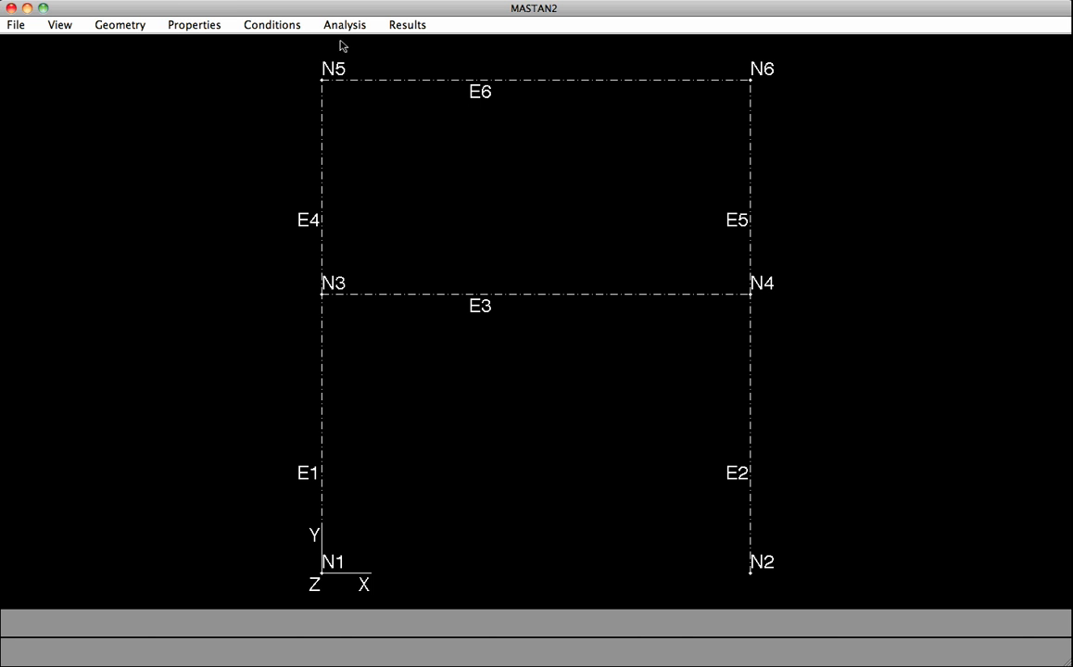
pyautogui.moveTo(650, 442)
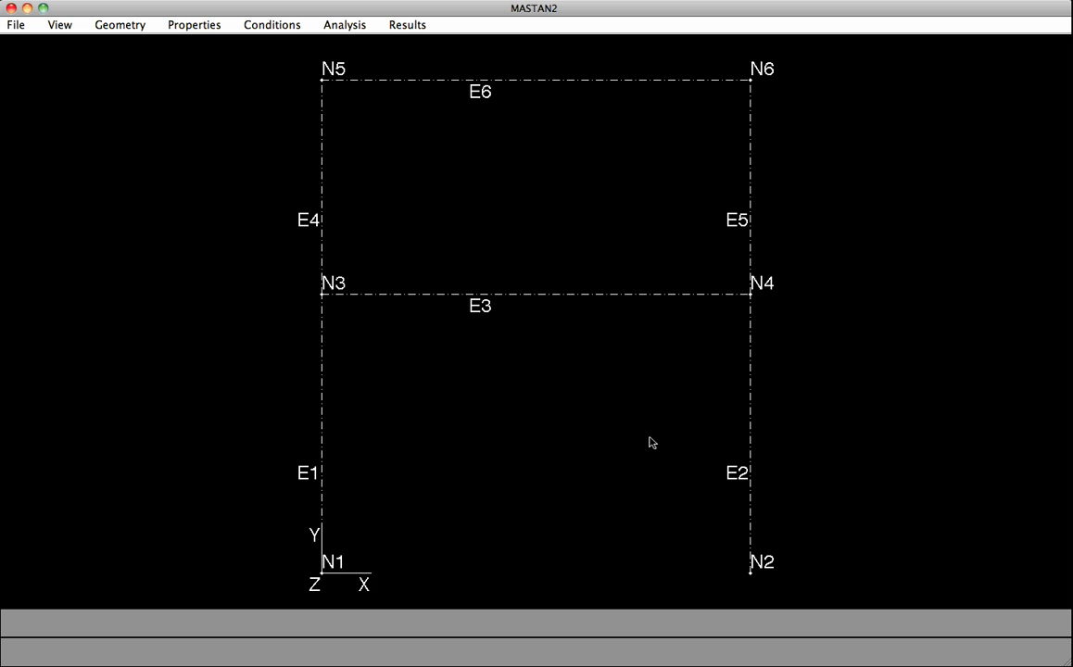
pyautogui.moveTo(649, 432)
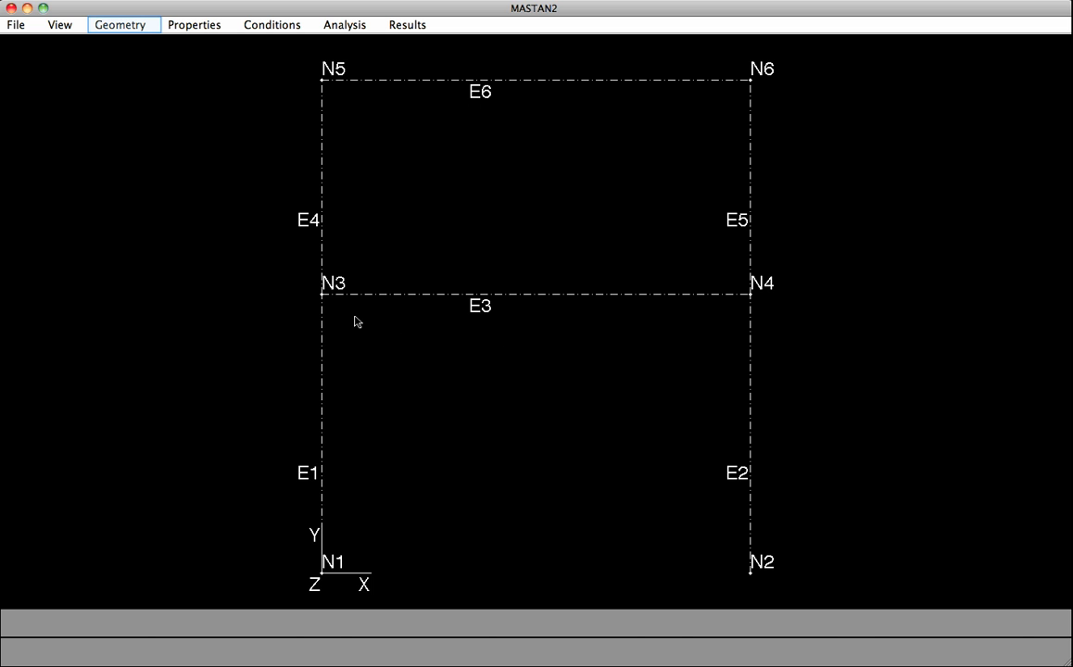
# Start Geometry > Move Node(s) and select first-floor nodes N3 and N4
pyautogui.click(119, 24)
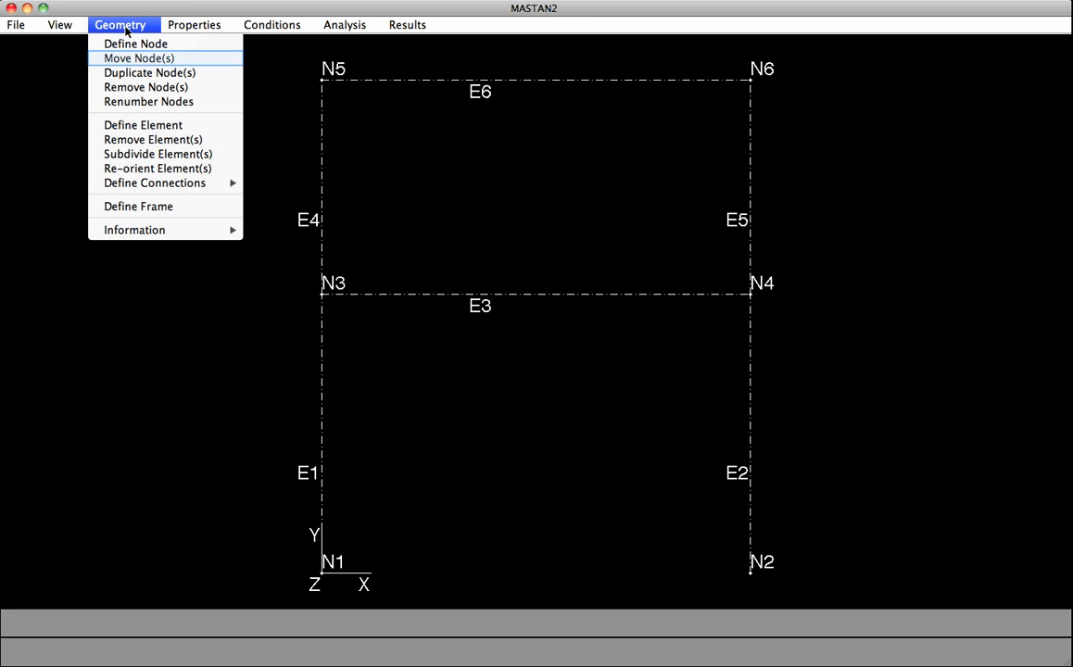
pyautogui.click(139, 58)
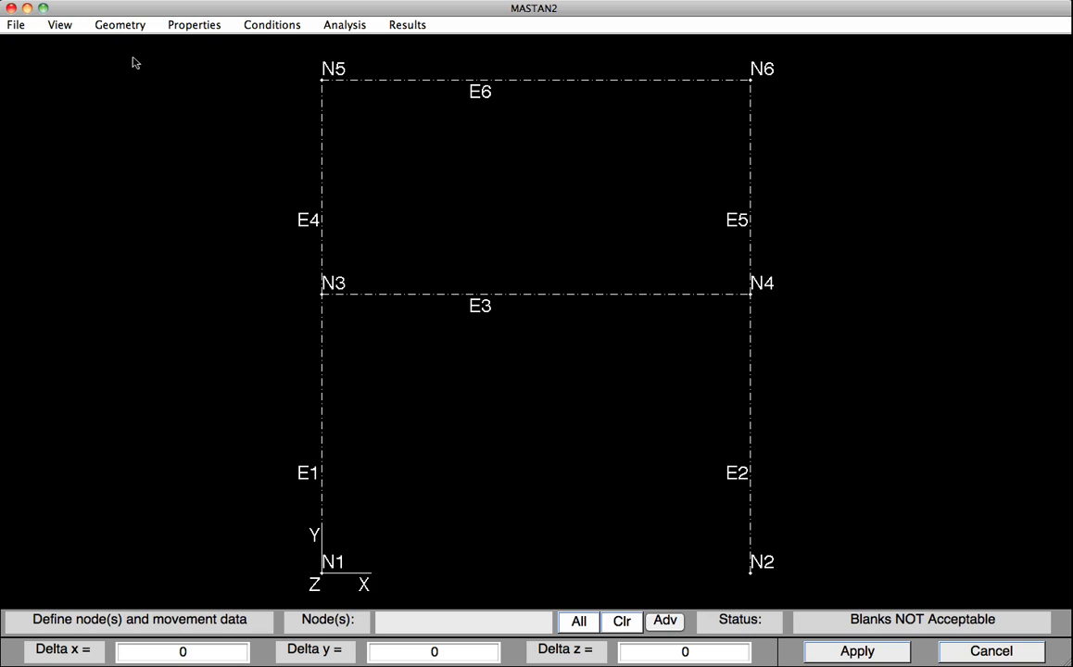
pyautogui.click(321, 295)
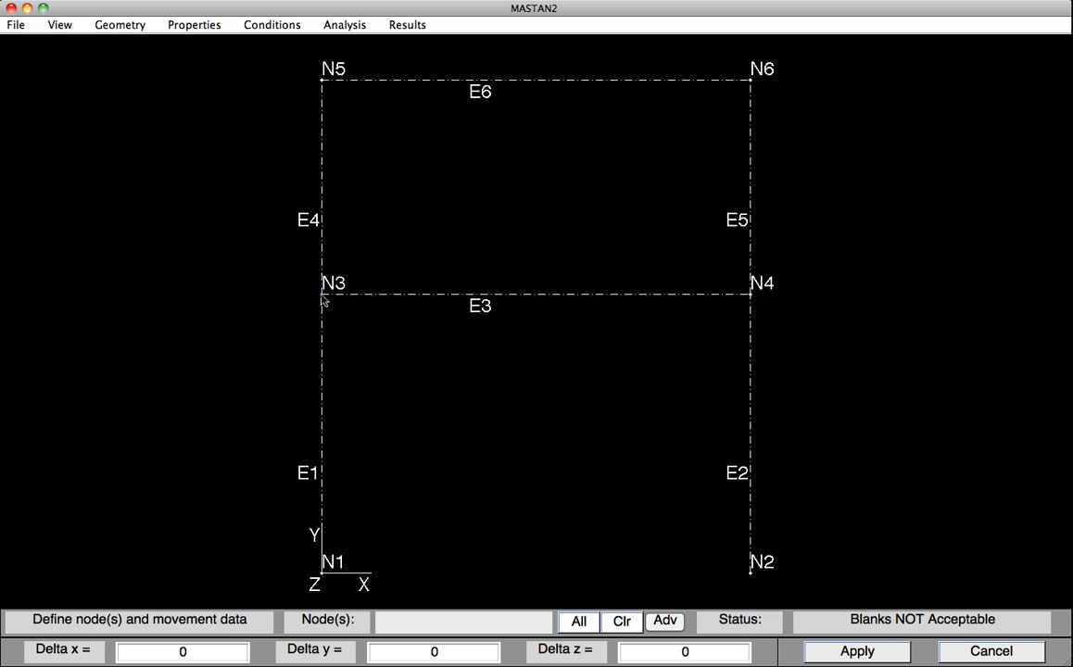
pyautogui.click(750, 295)
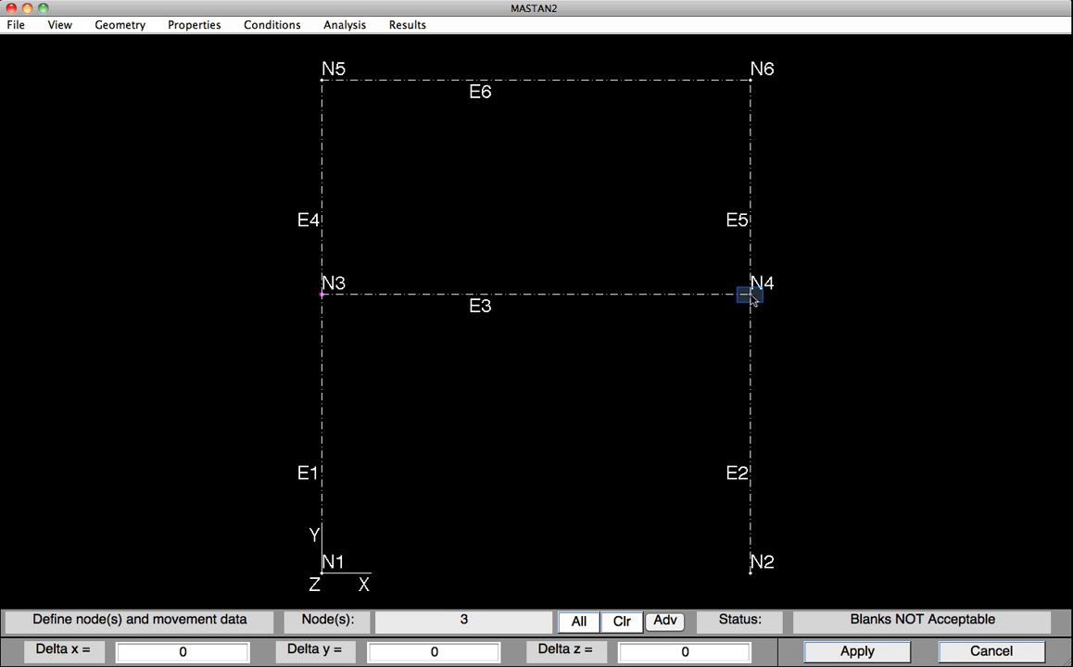
pyautogui.click(749, 294)
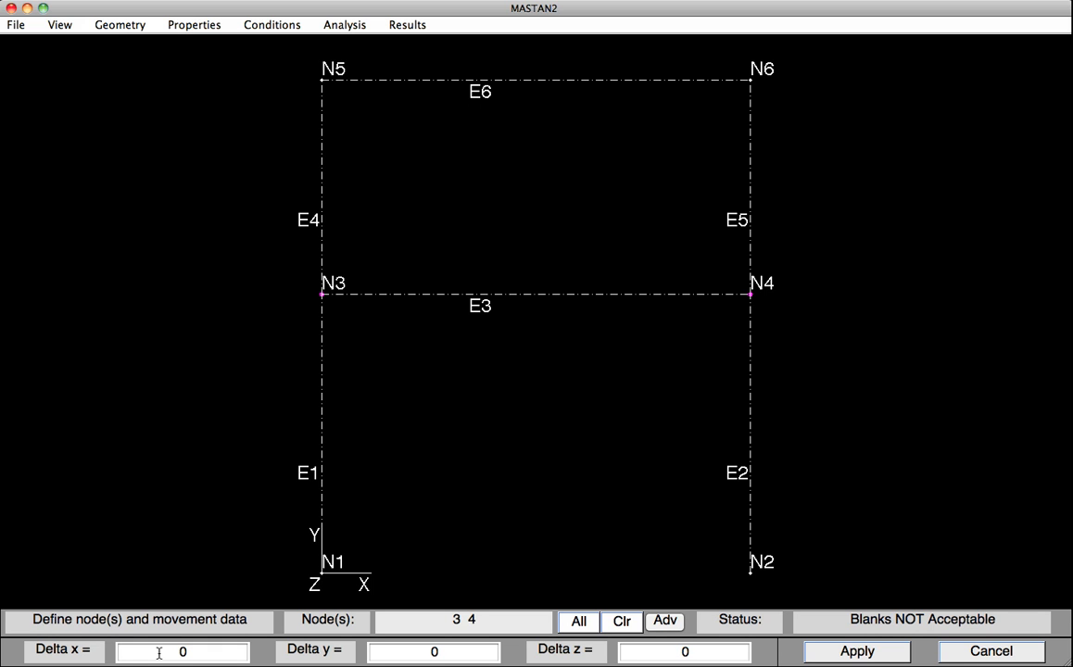
# Enter a Delta x of 12*12/500 and apply the sideways shift
pyautogui.click(182, 651)
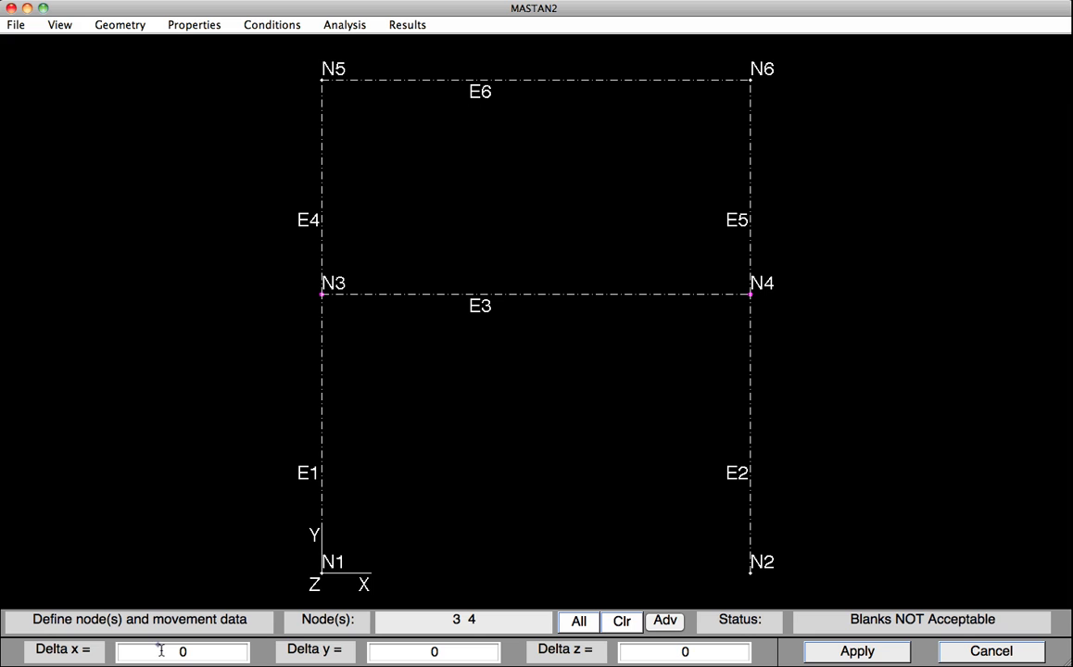
pyautogui.click(183, 651)
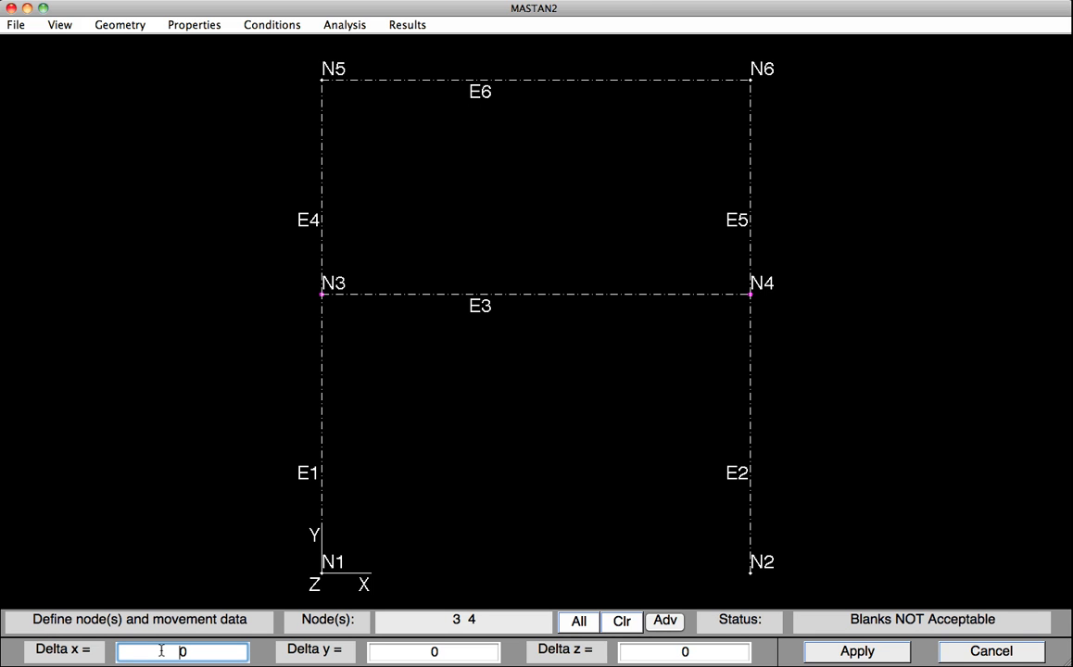
pyautogui.write('12*12/500')
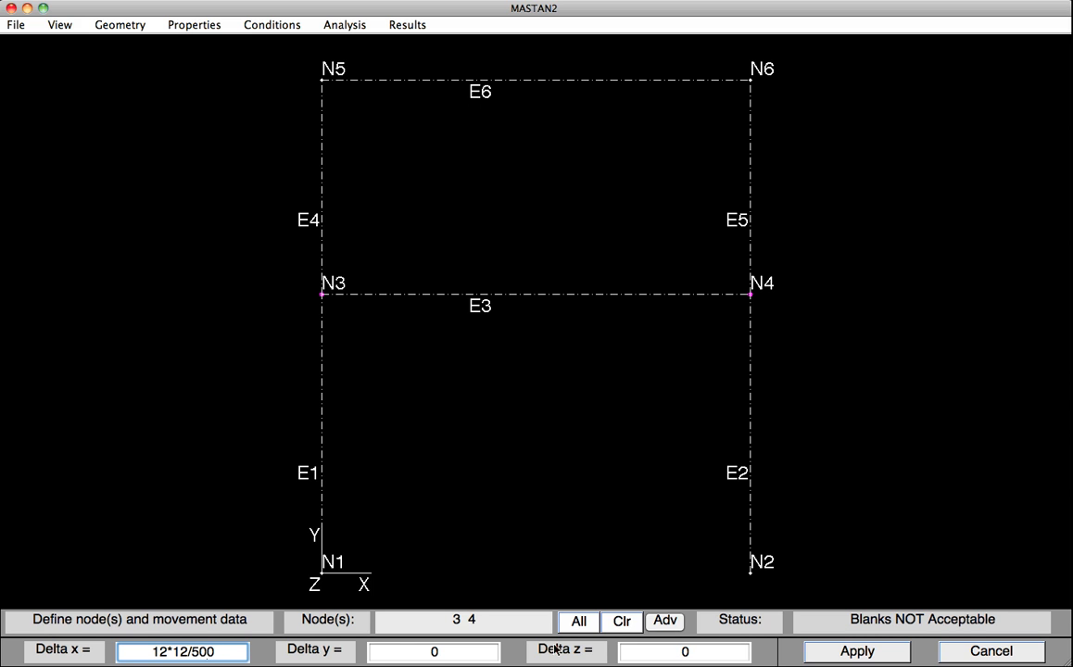
pyautogui.click(854, 650)
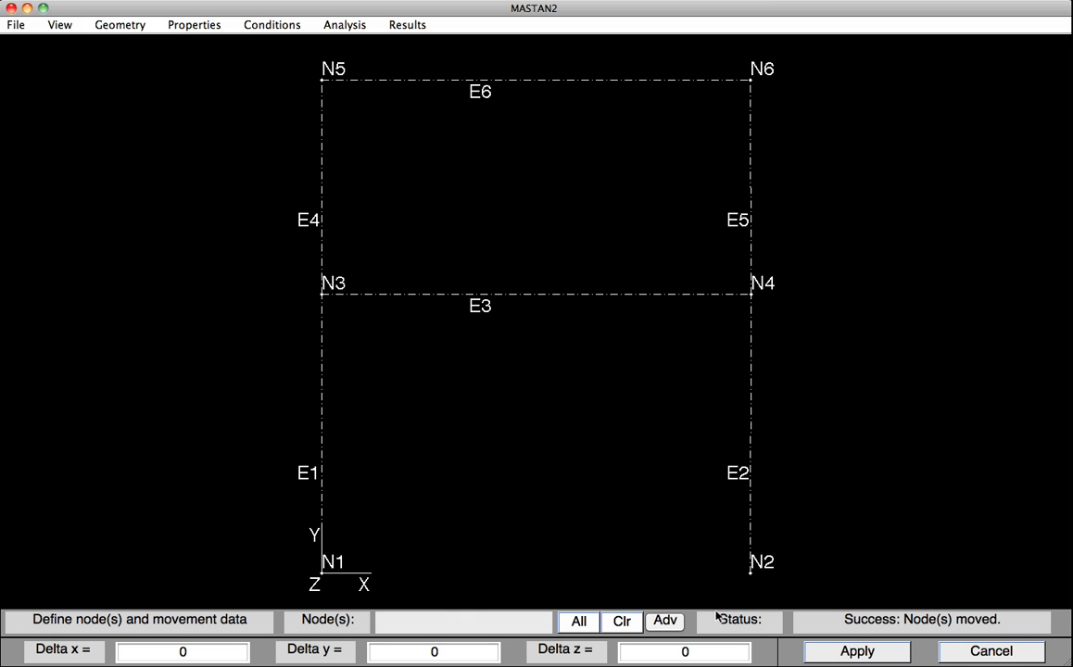
pyautogui.moveTo(643, 361)
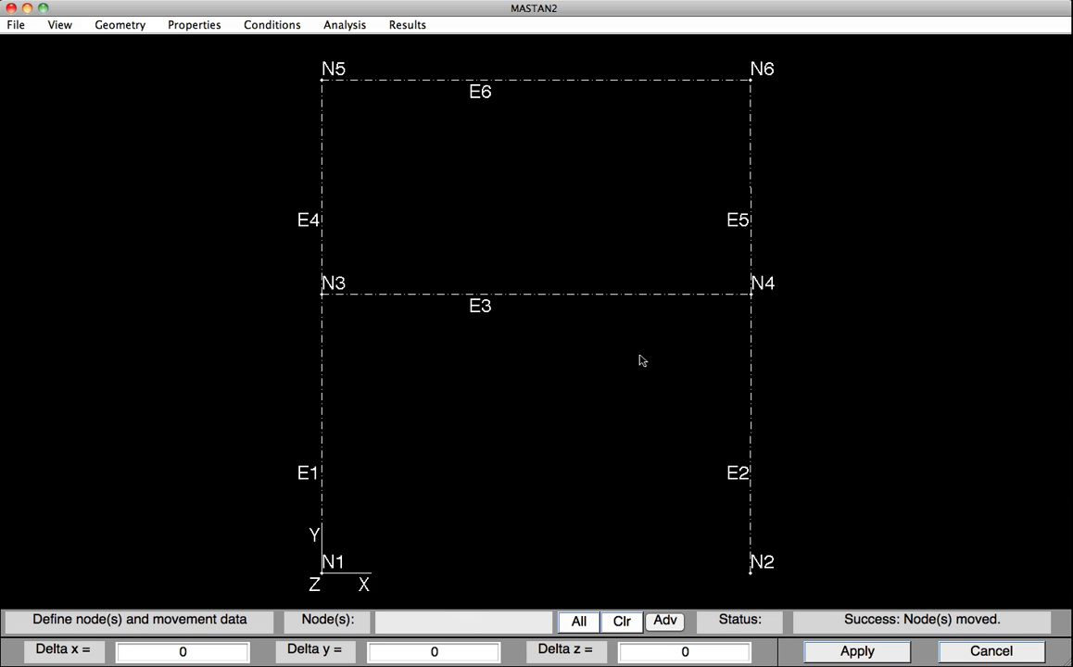
# Select roof nodes N5 and N6 and apply Delta x = 22*12/500
pyautogui.click(322, 81)
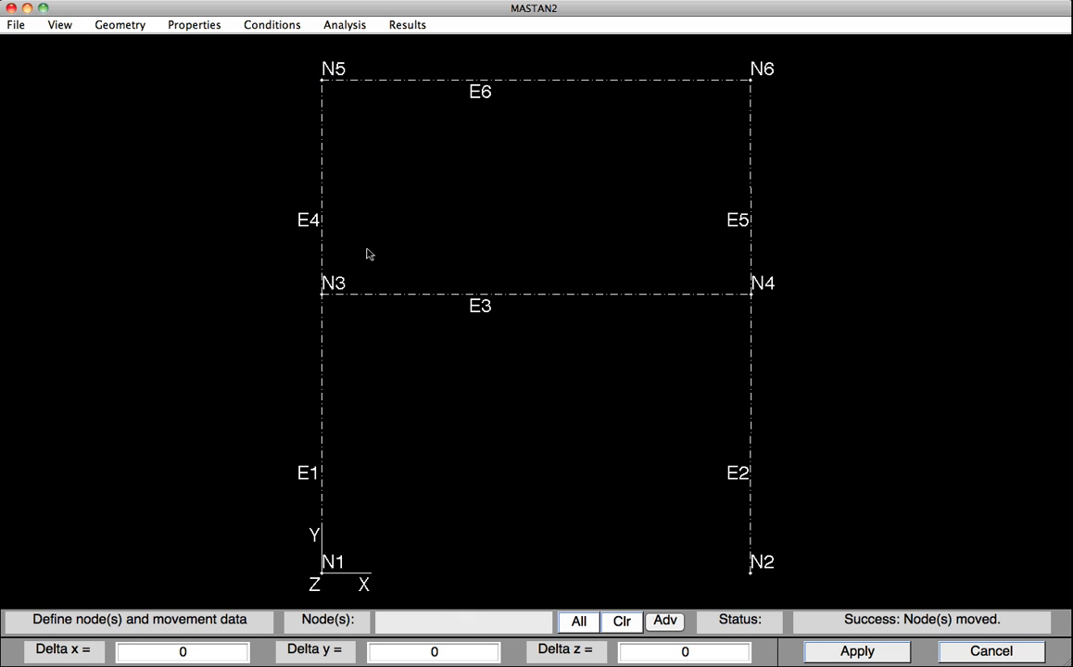
pyautogui.click(750, 82)
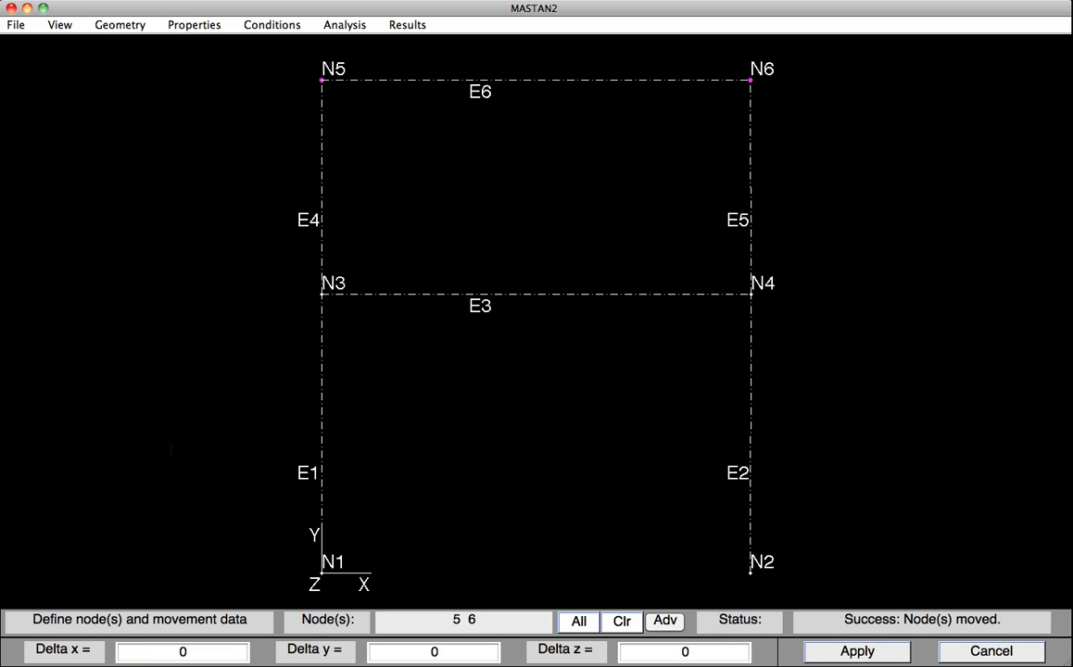
pyautogui.click(181, 651)
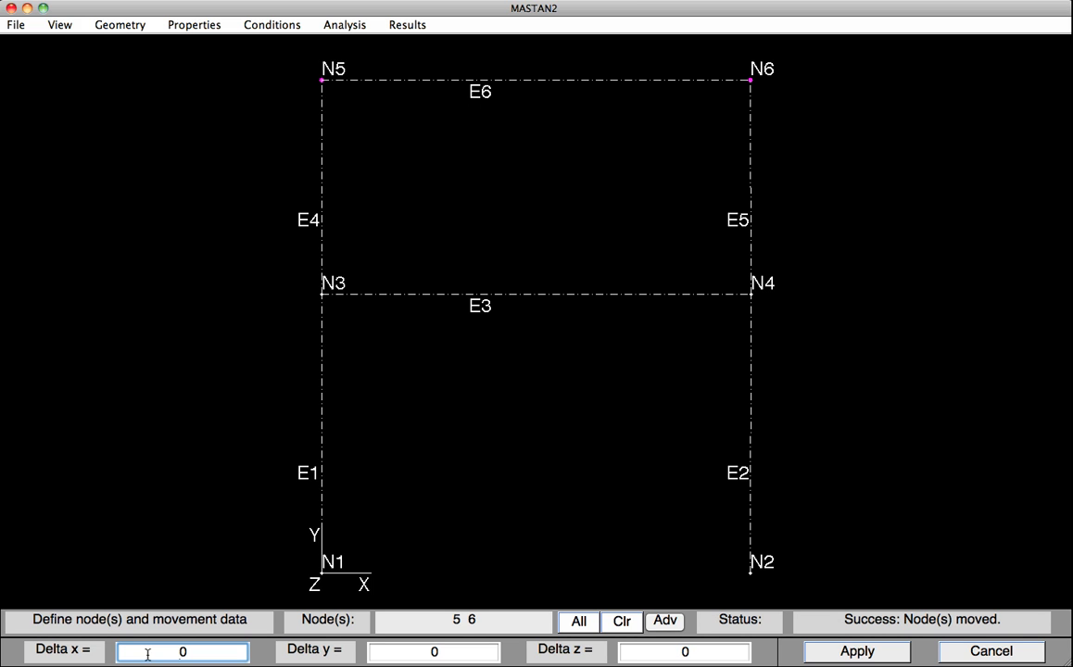
pyautogui.write('22*12/500')
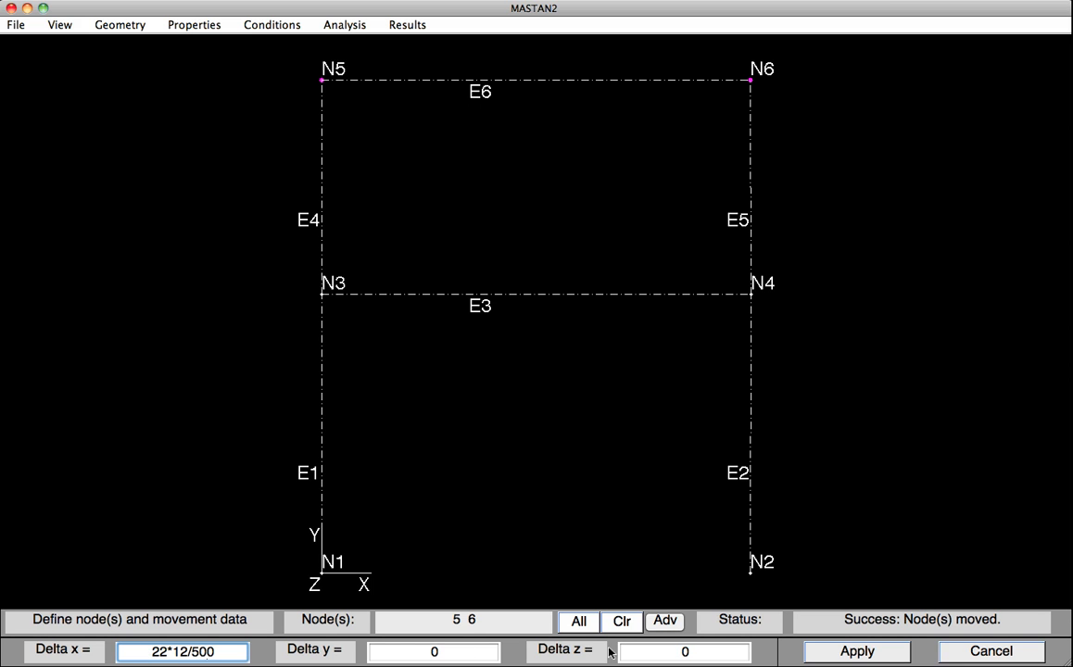
pyautogui.click(854, 650)
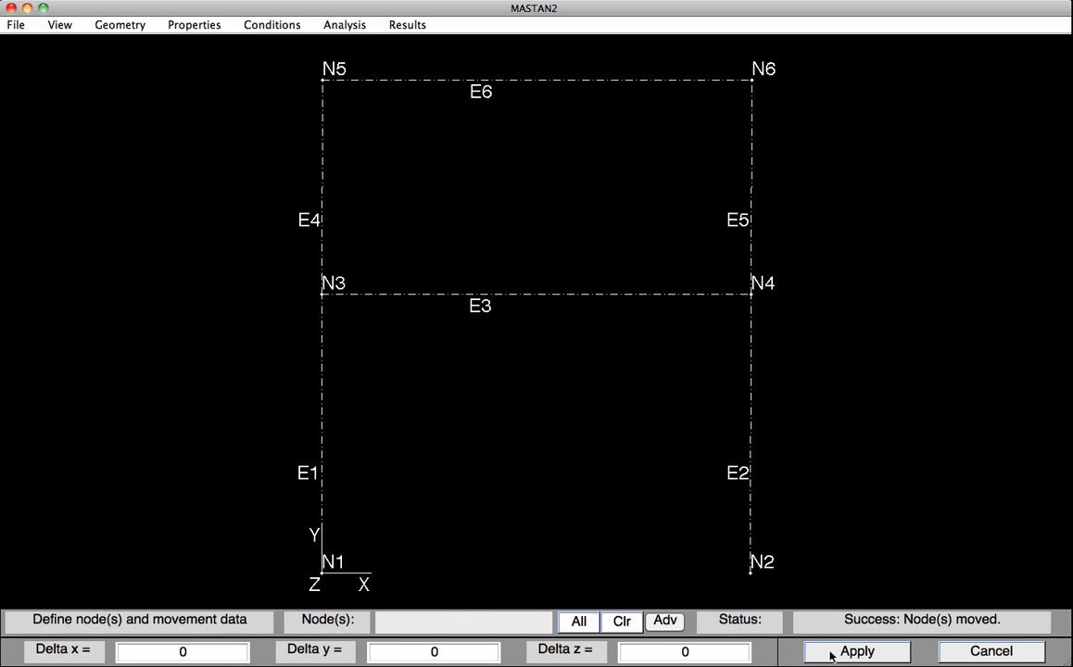
pyautogui.moveTo(661, 591)
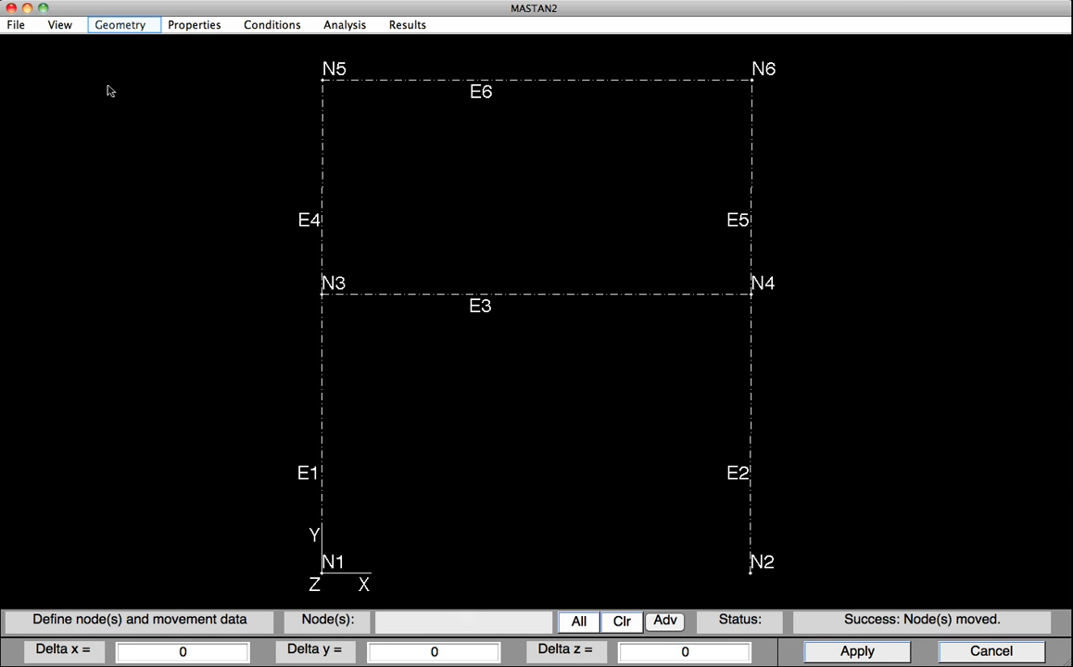
# Query node information for N3 and N5, reading x = 0.288 and 0.528
pyautogui.click(119, 24)
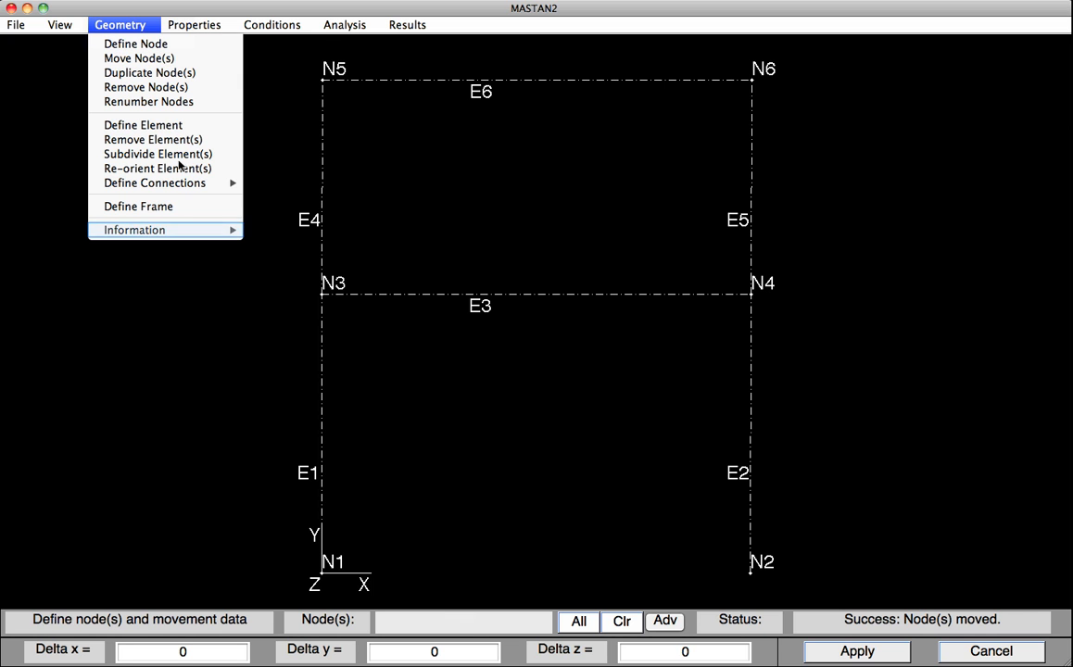
pyautogui.moveTo(134, 229)
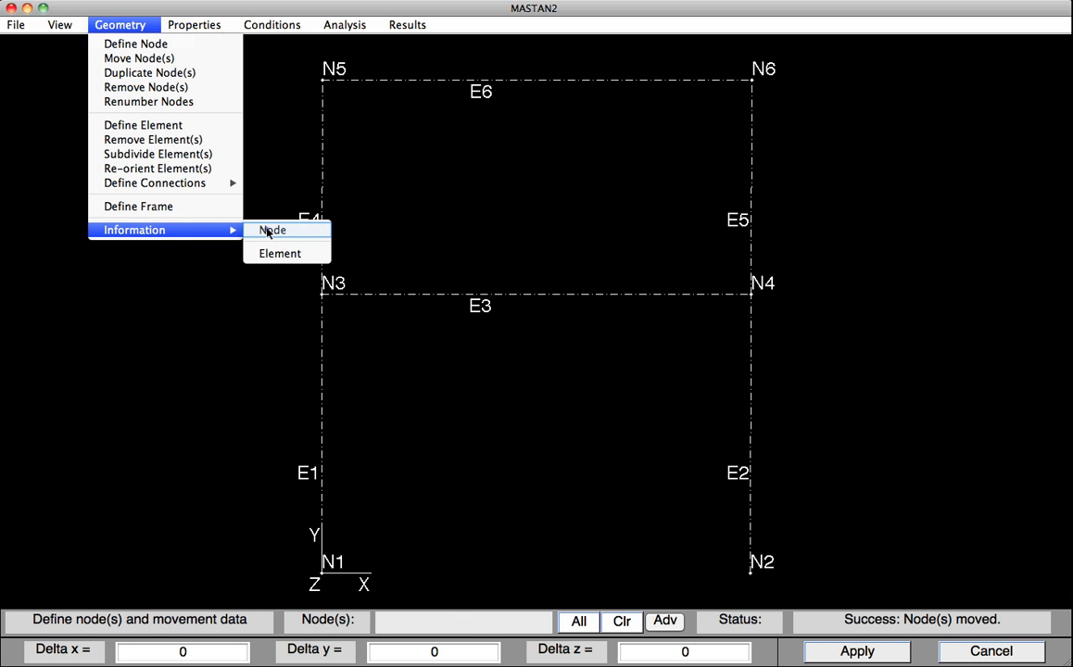
pyautogui.click(272, 230)
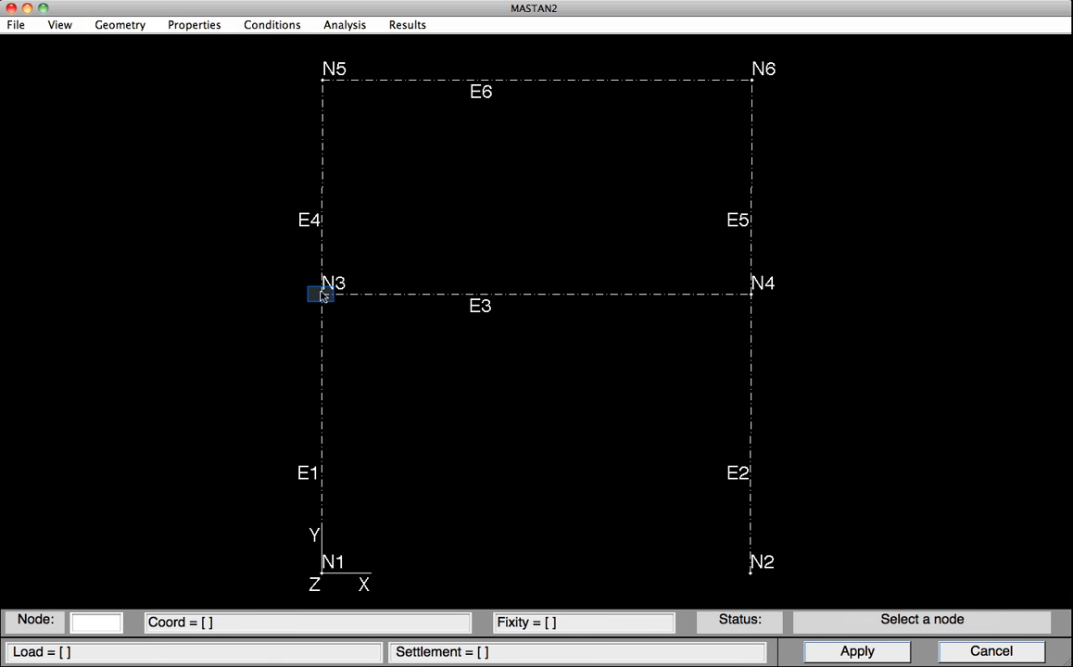
pyautogui.click(321, 294)
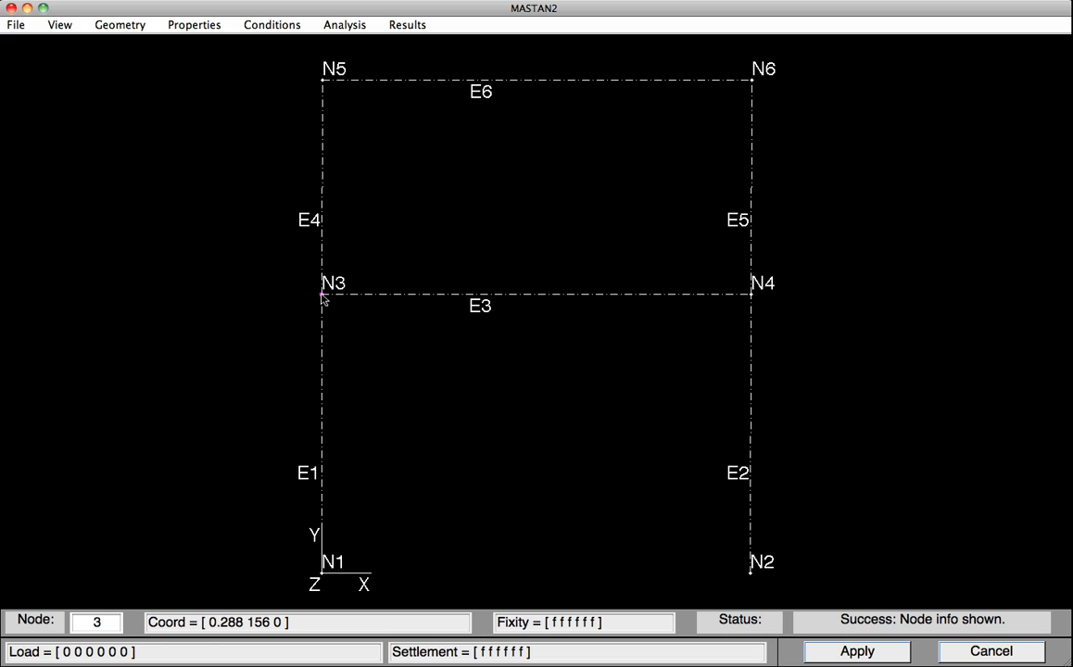
pyautogui.moveTo(644, 336)
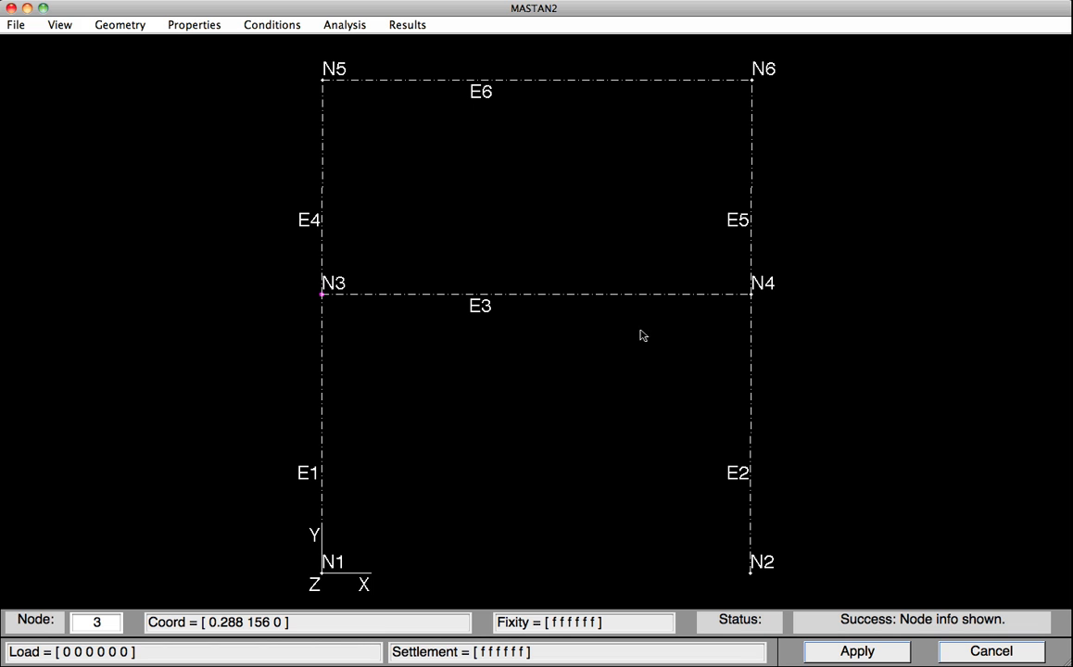
pyautogui.click(321, 79)
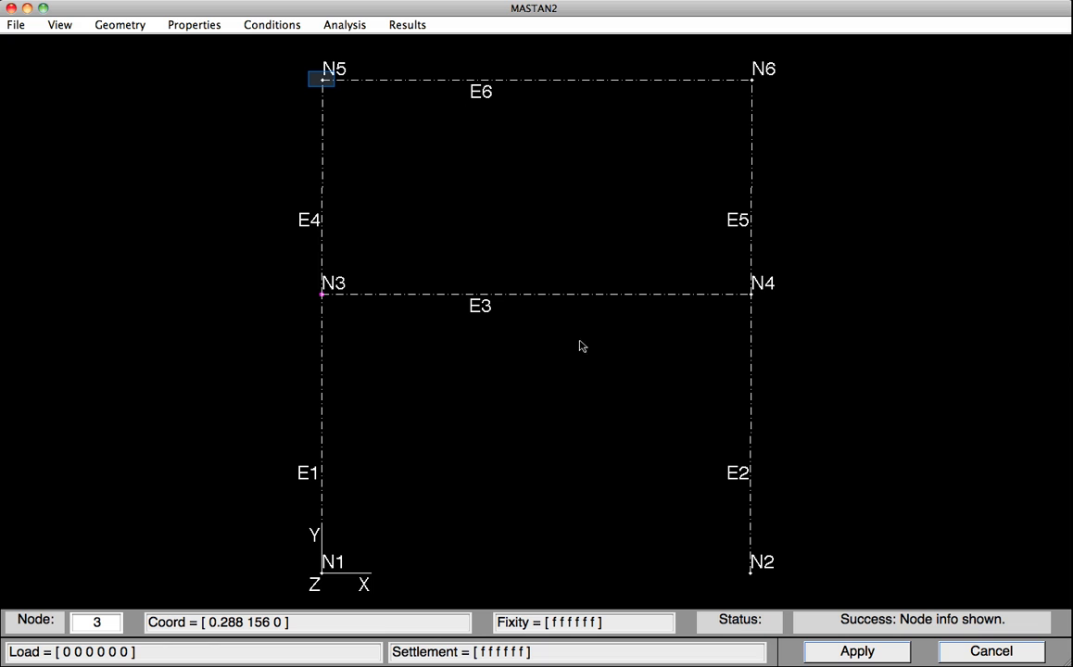
pyautogui.click(321, 78)
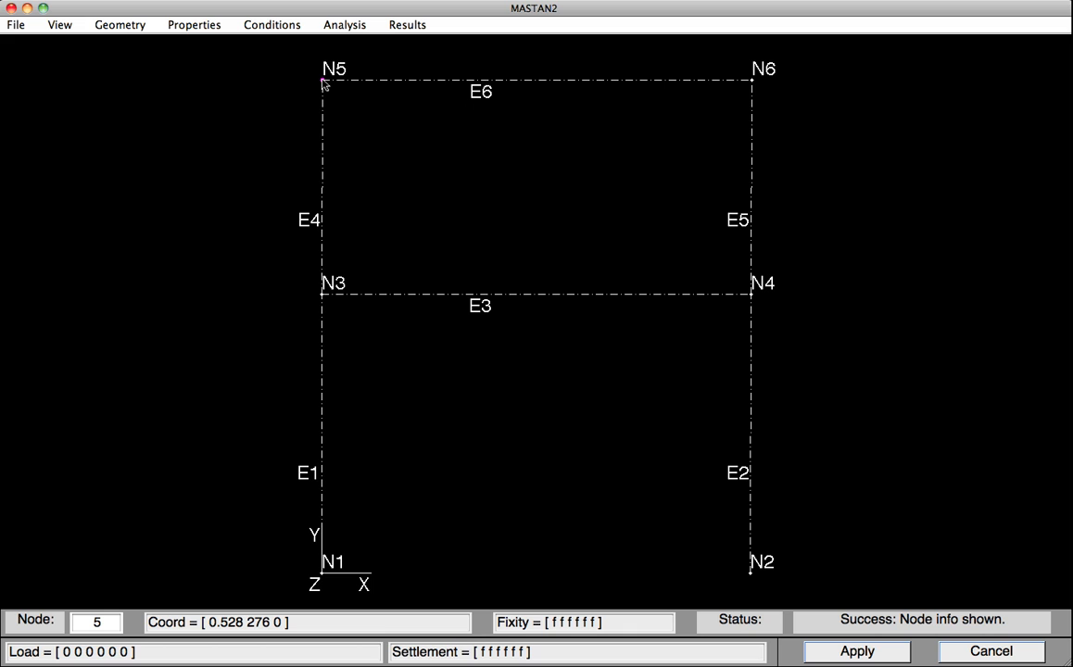
pyautogui.moveTo(515, 260)
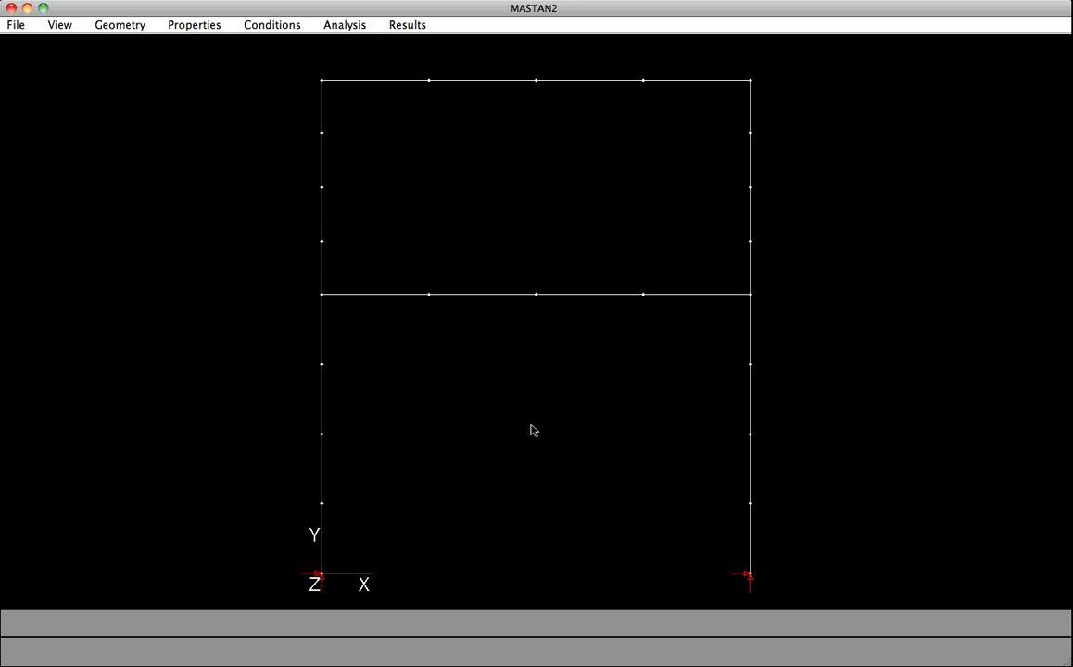
pyautogui.moveTo(656, 363)
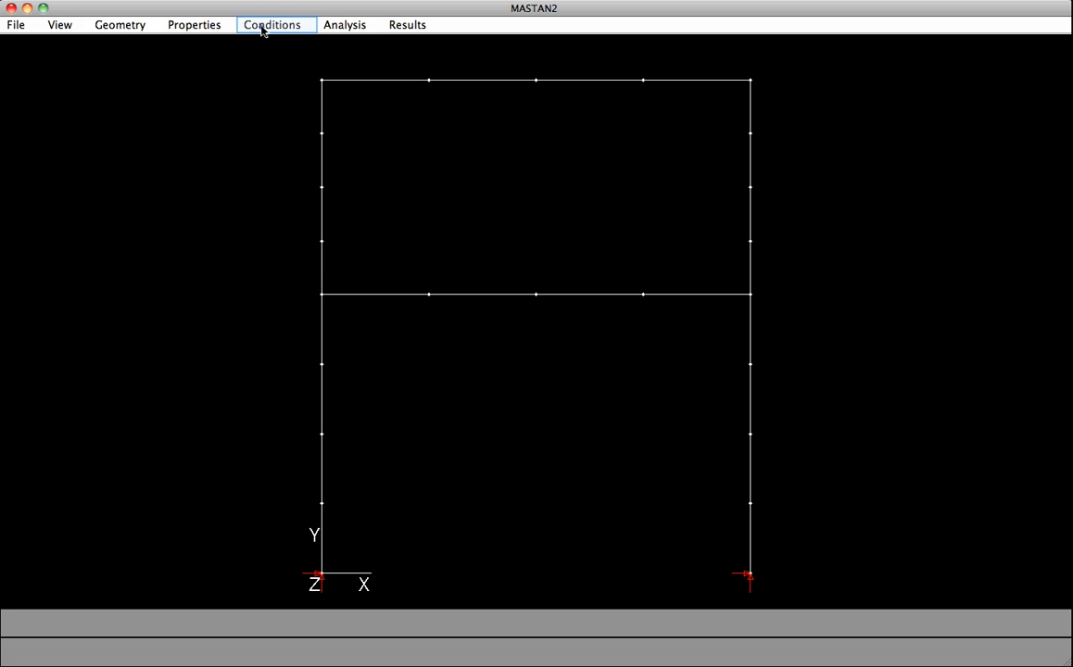
# Define a prescribed Disp X settlement of 10 at roof corner node 6
pyautogui.click(272, 25)
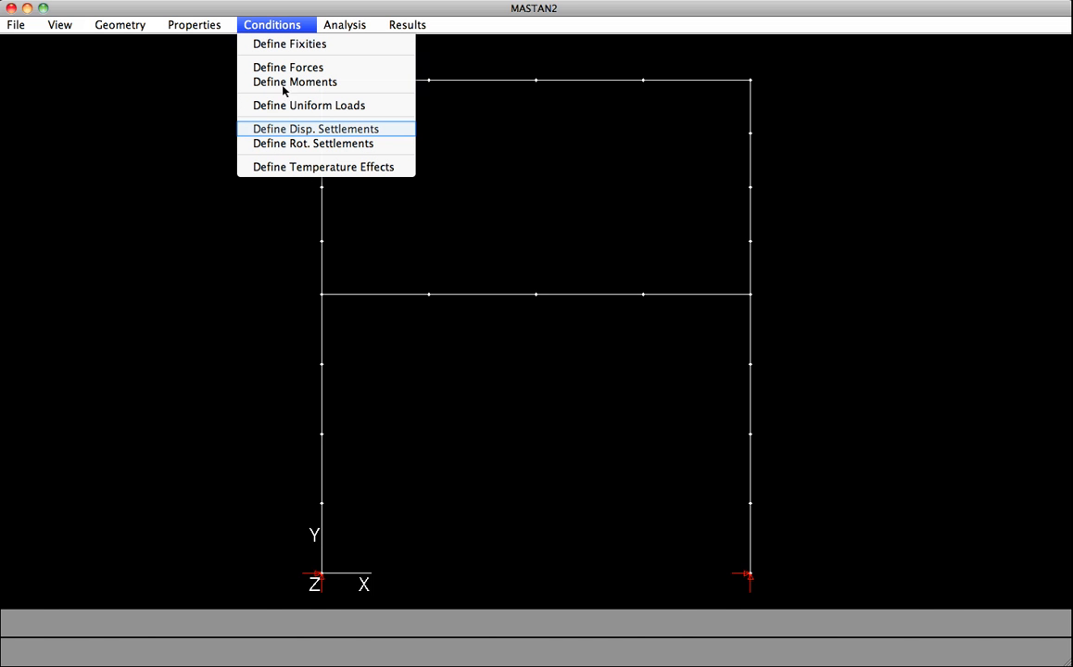
pyautogui.click(315, 129)
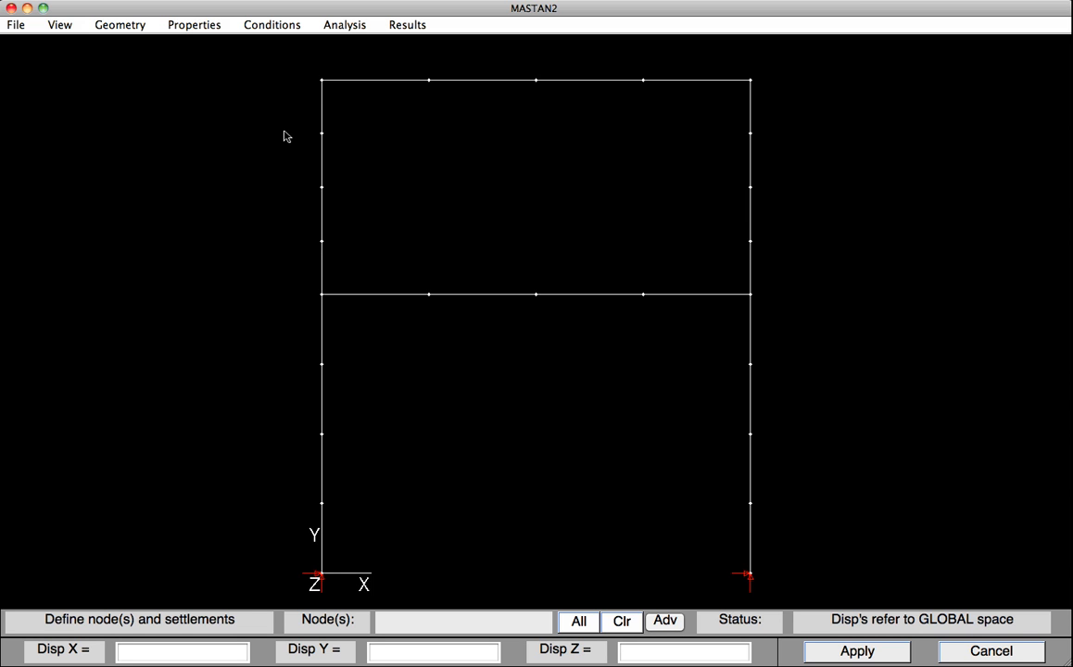
pyautogui.click(749, 81)
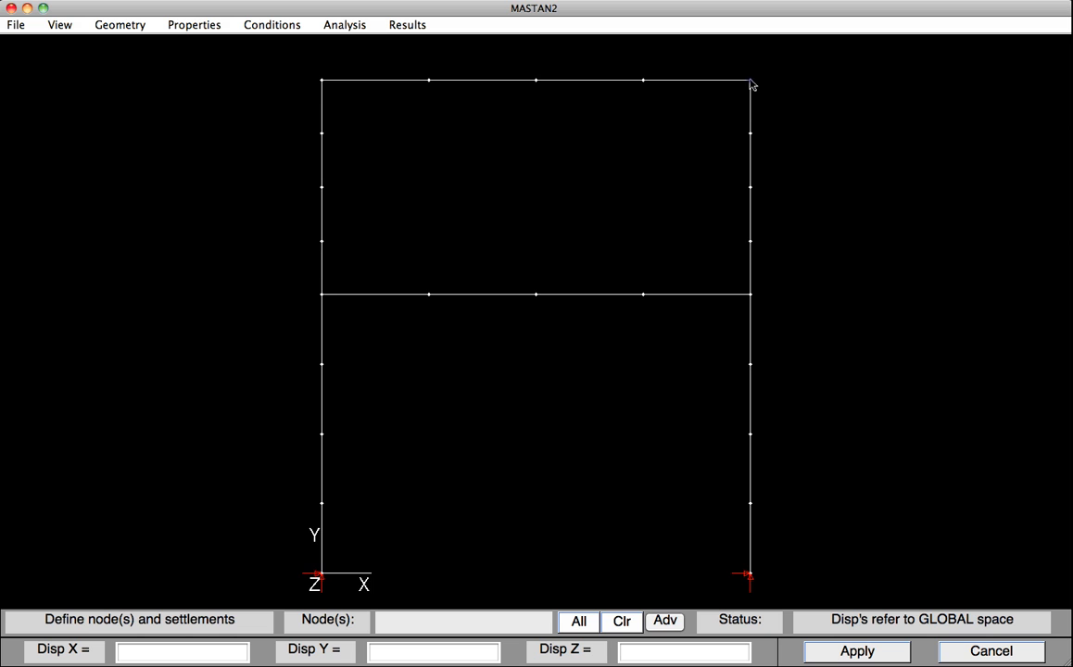
pyautogui.click(750, 81)
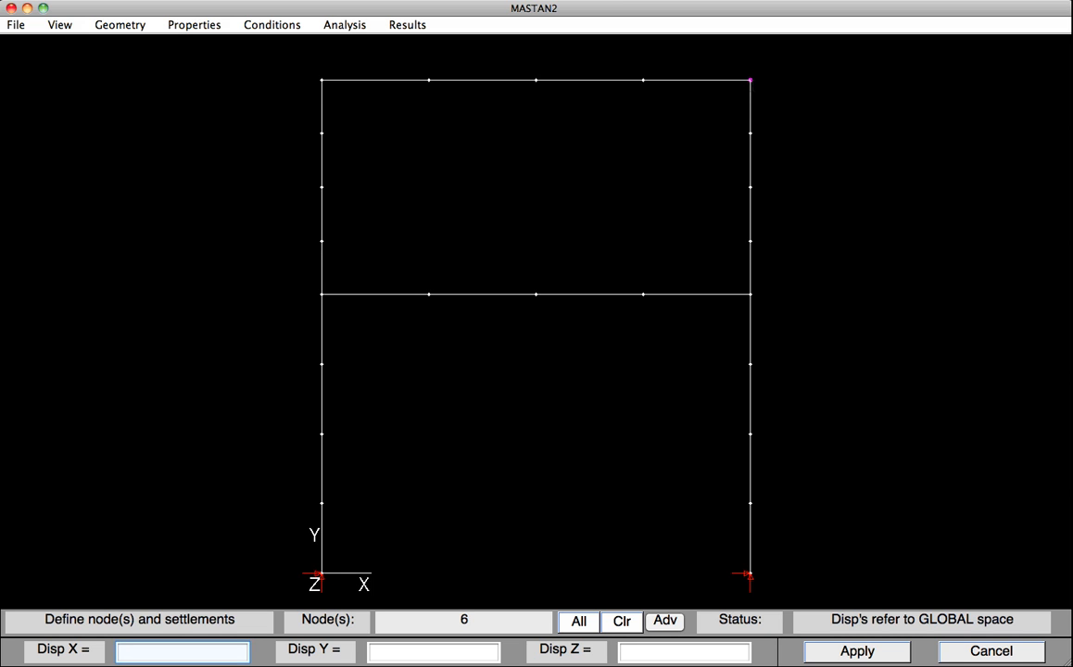
pyautogui.click(182, 650)
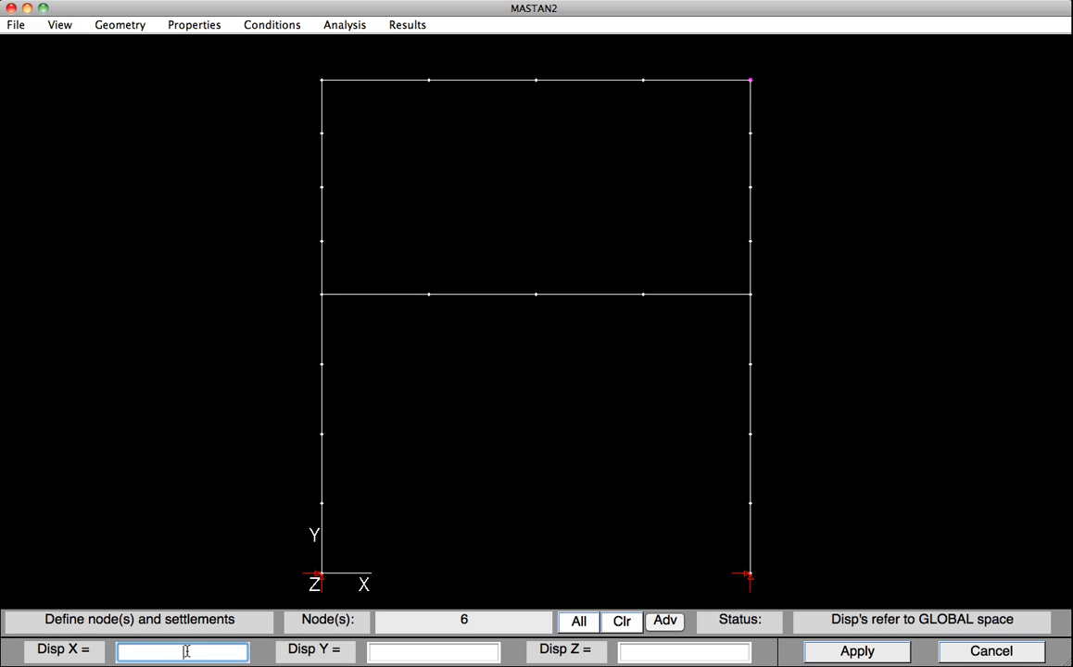
pyautogui.write('1')
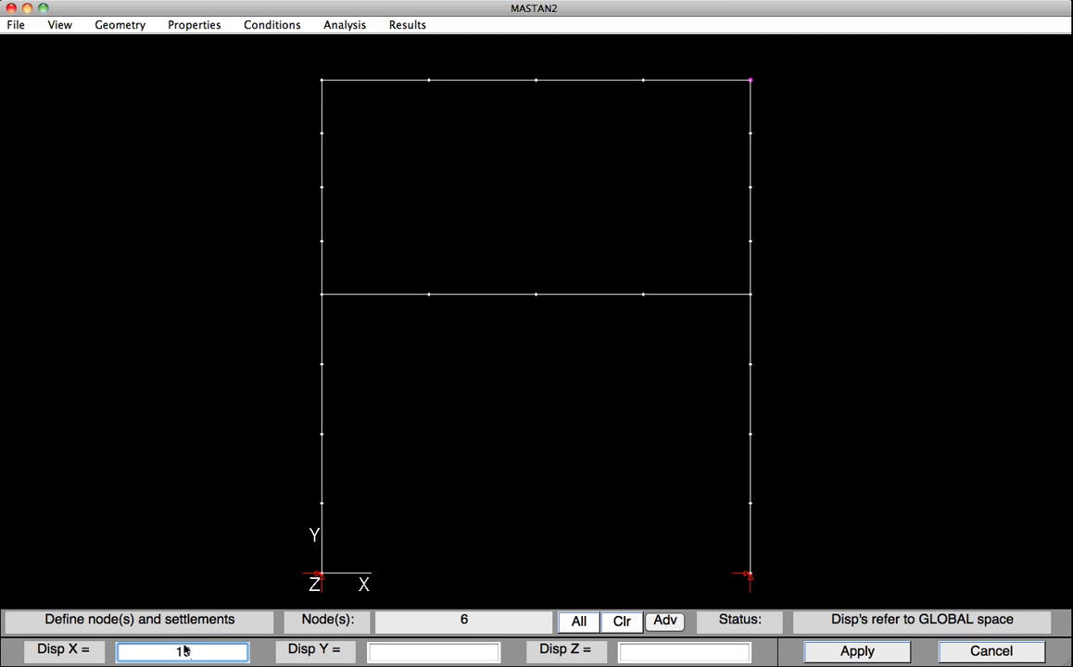
pyautogui.write('0')
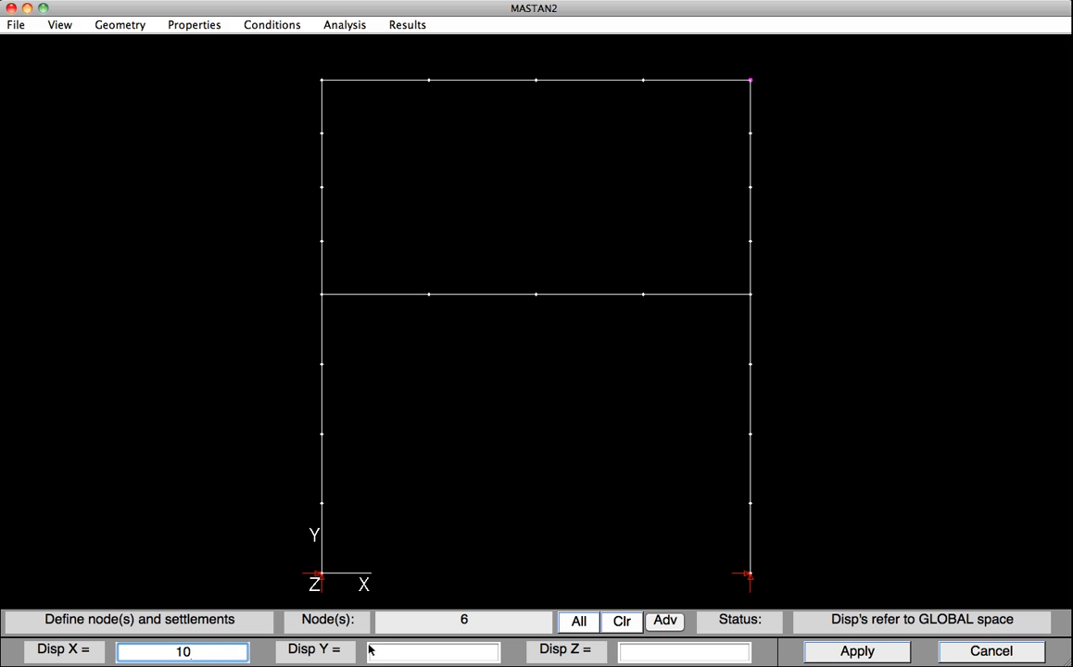
pyautogui.click(855, 651)
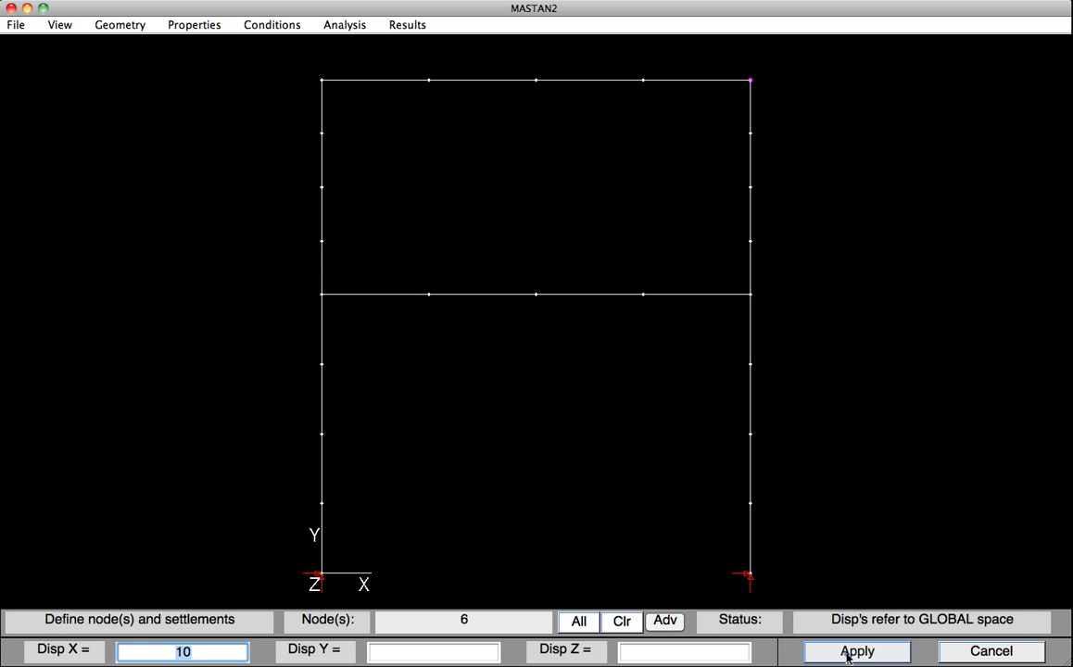
pyautogui.click(854, 650)
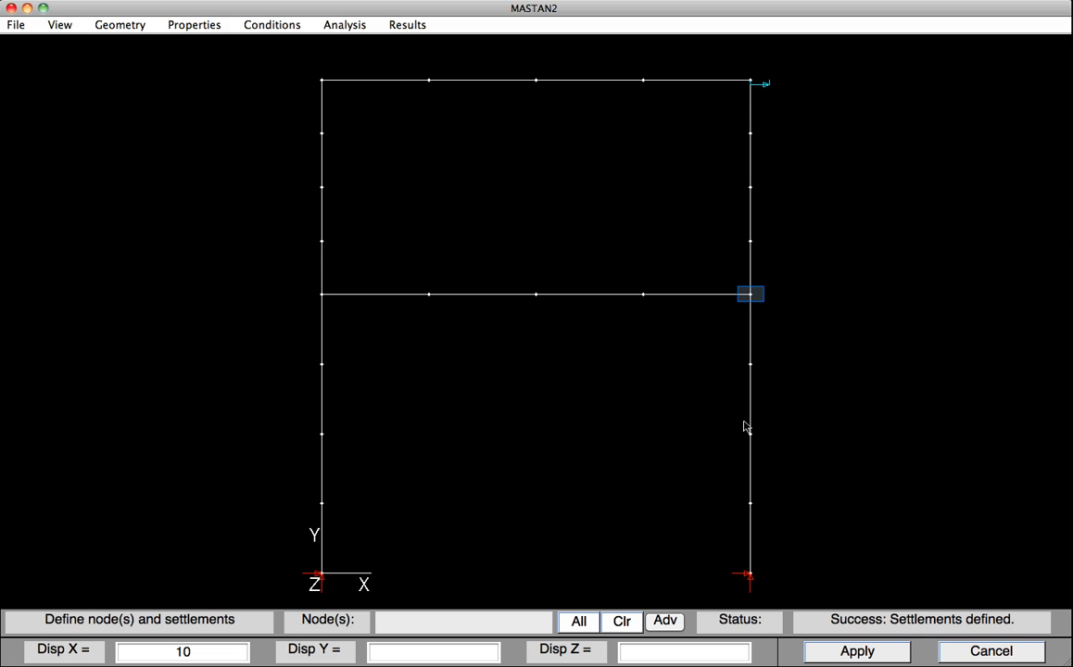
# Apply a Disp X settlement of 12/22*10 to first-floor node 4
pyautogui.click(750, 294)
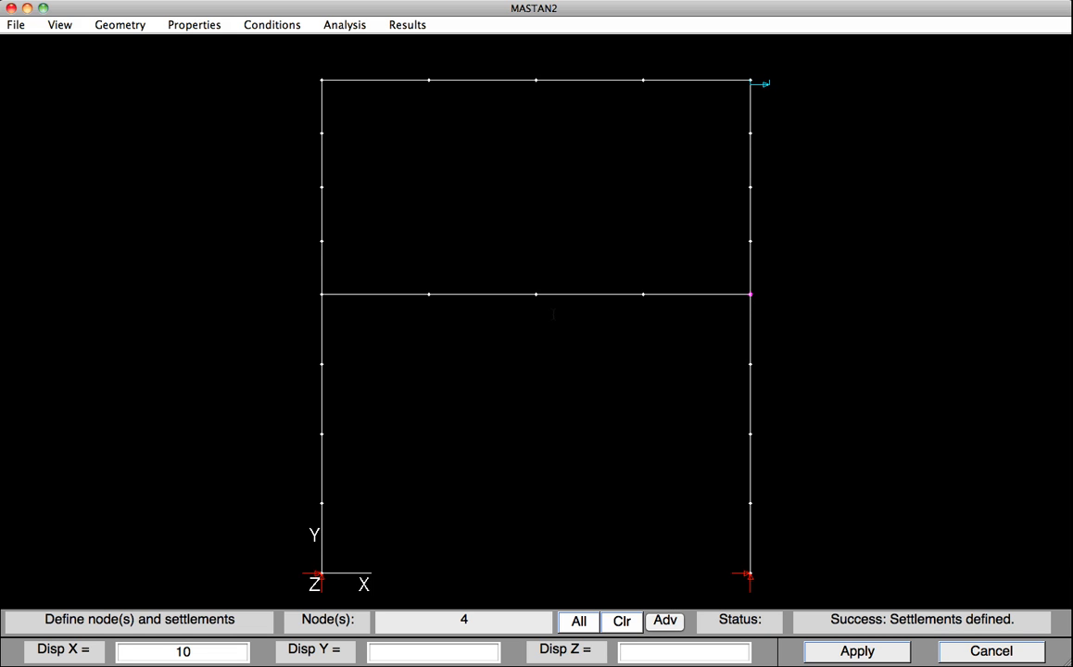
pyautogui.click(183, 651)
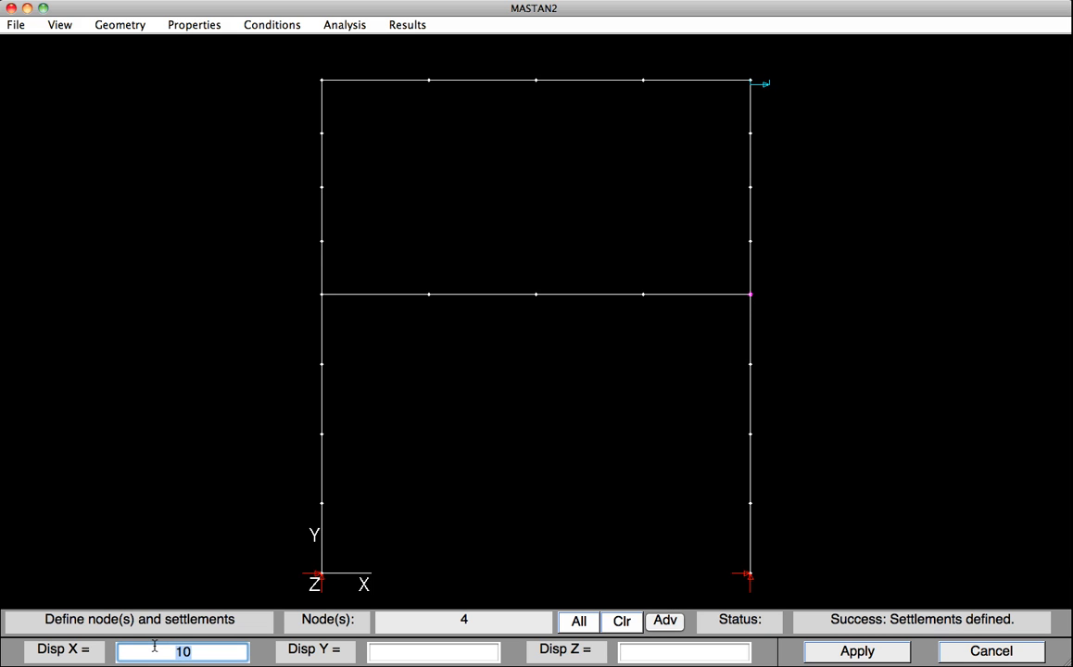
pyautogui.write('12')
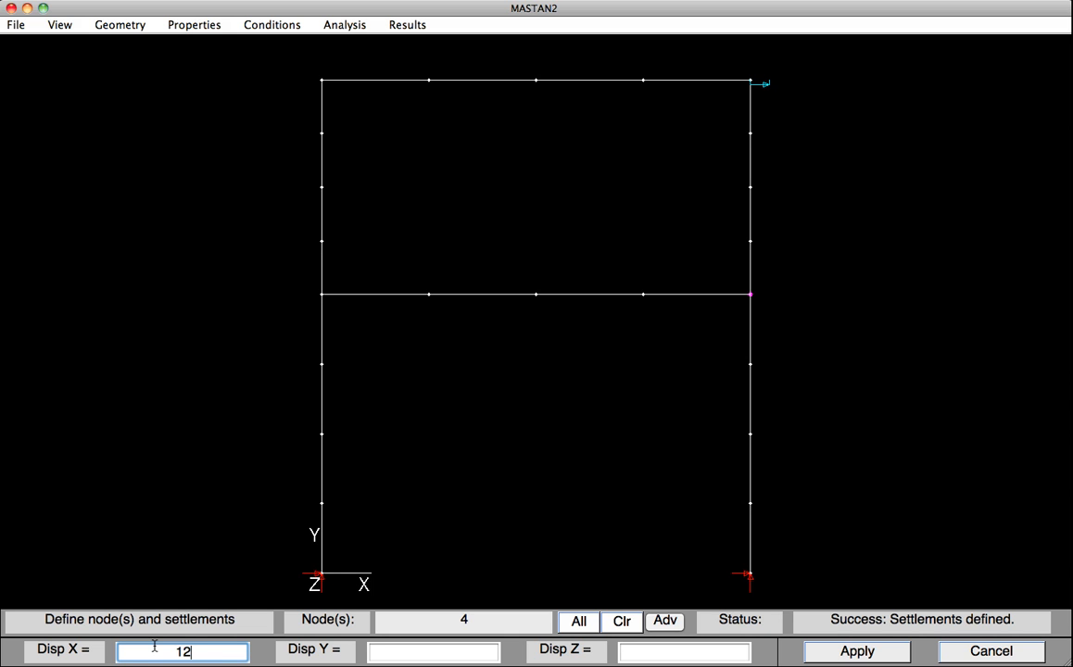
pyautogui.write('/22*')
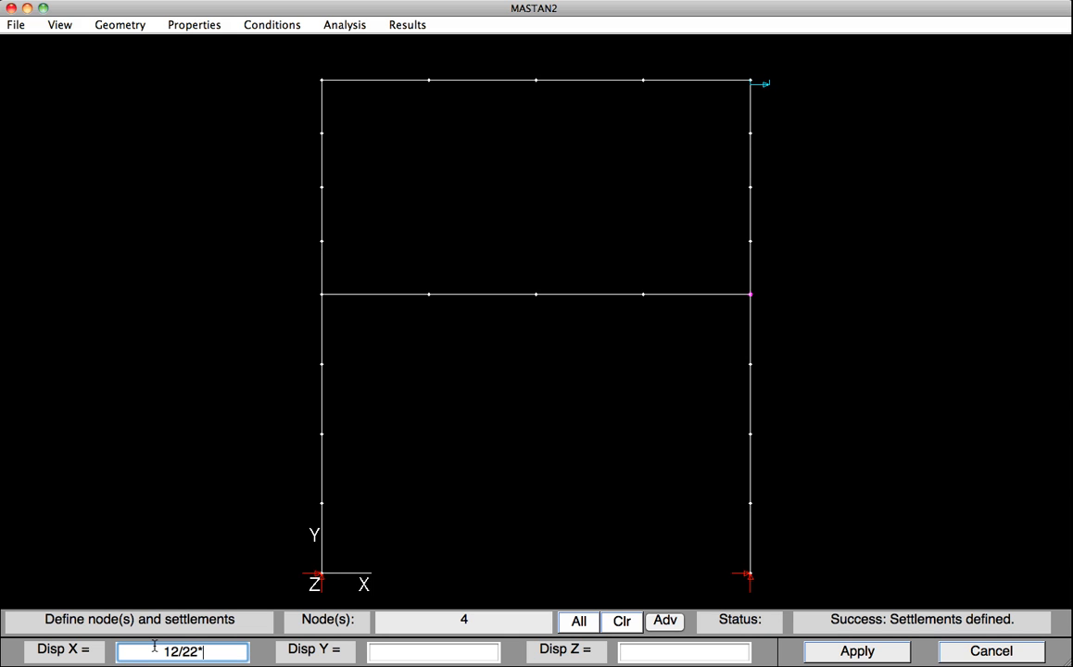
pyautogui.write('10')
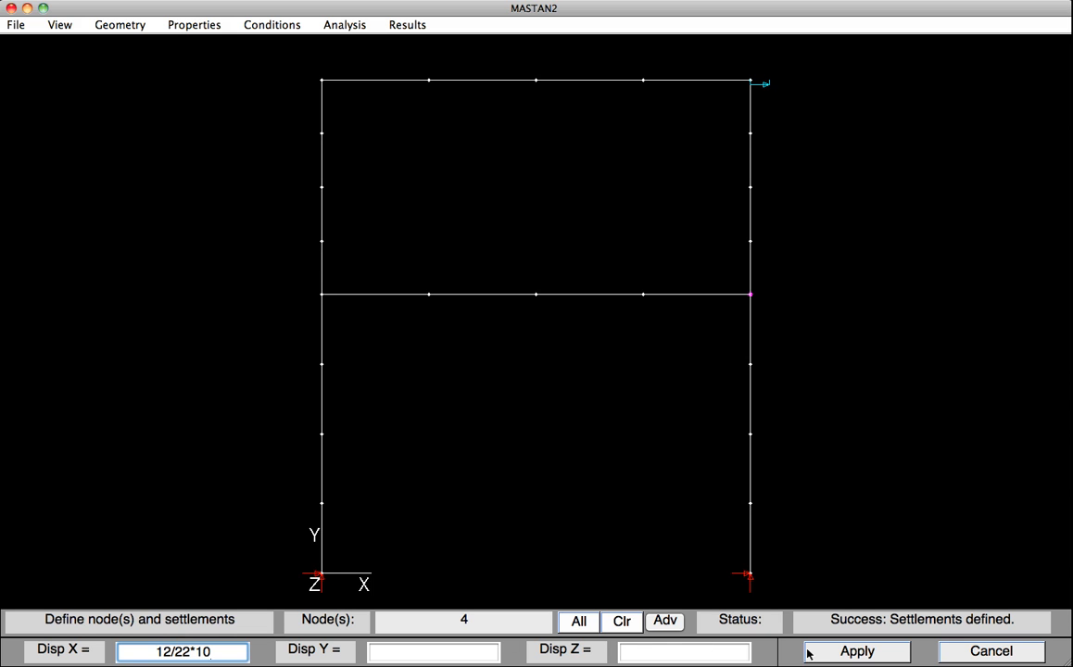
pyautogui.click(854, 650)
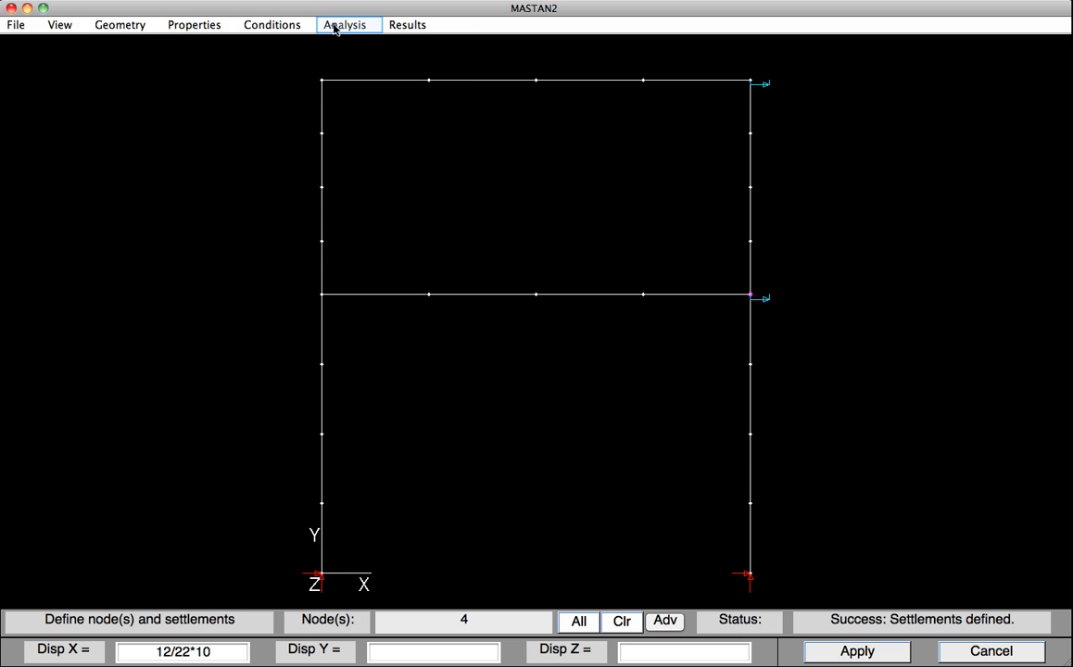
# Run a 1st-Order Elastic analysis with Planar Frame (x-y) structure type
pyautogui.click(345, 24)
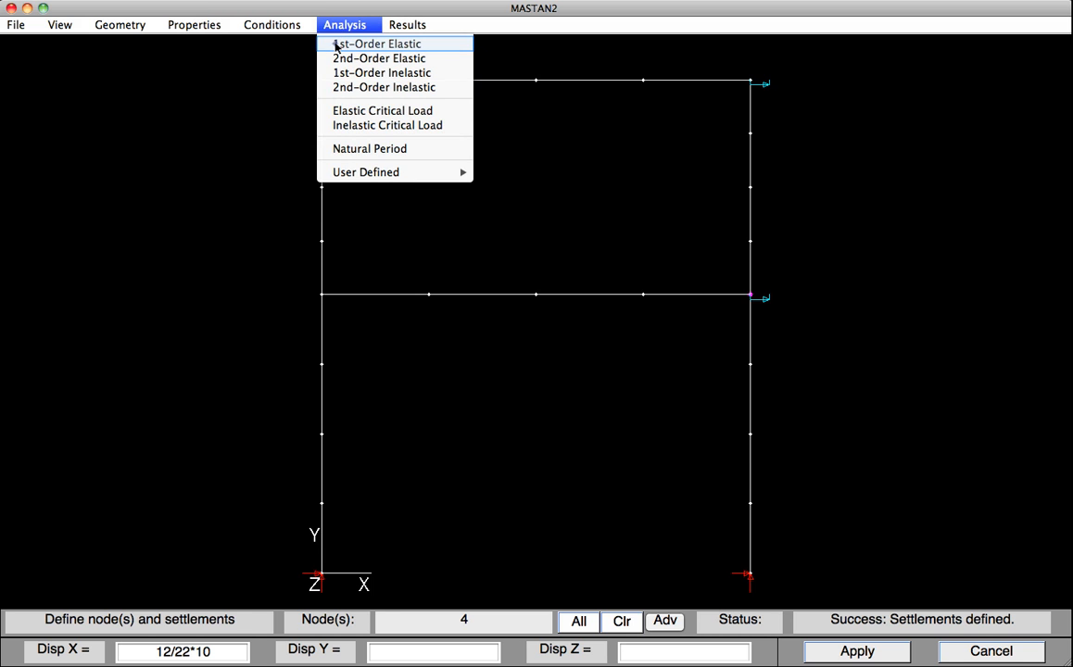
pyautogui.click(375, 43)
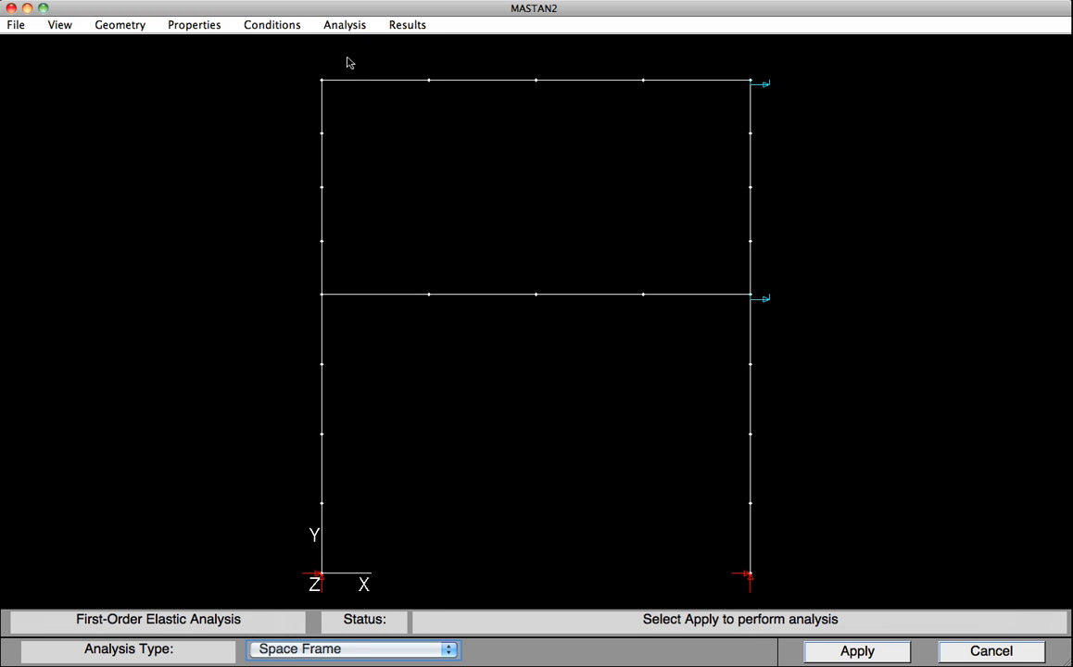
pyautogui.click(352, 648)
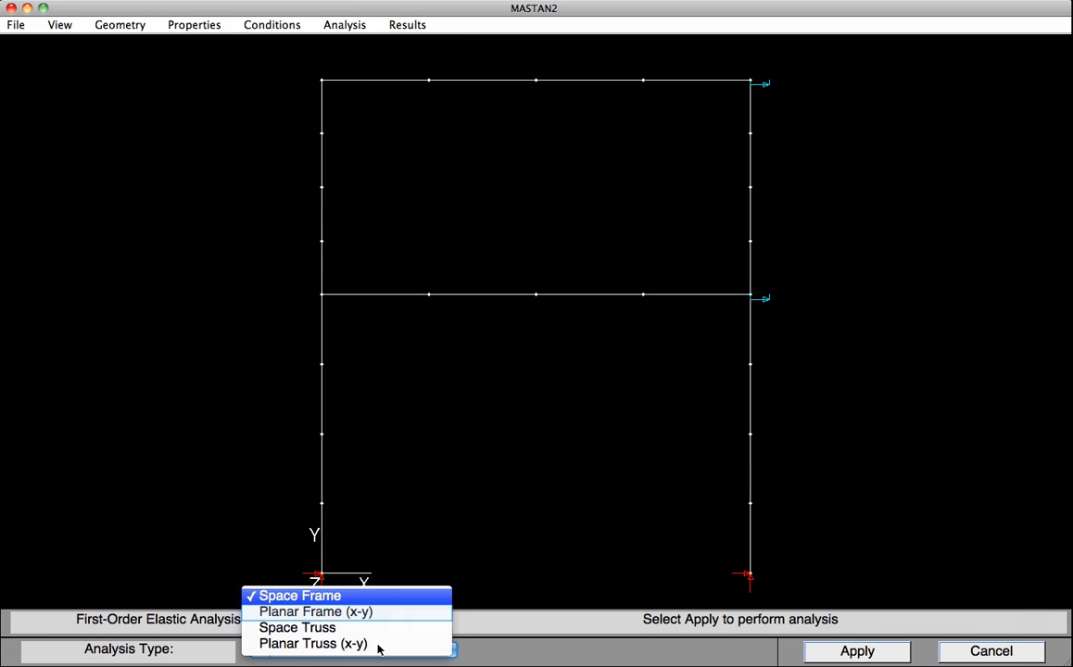
pyautogui.click(316, 611)
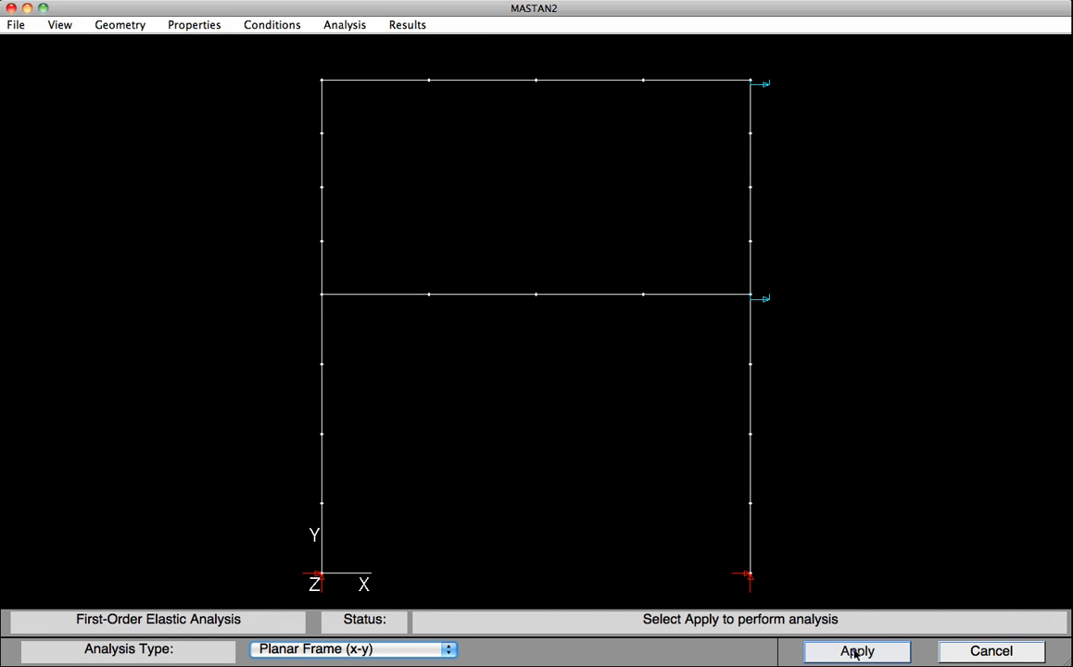
pyautogui.click(855, 650)
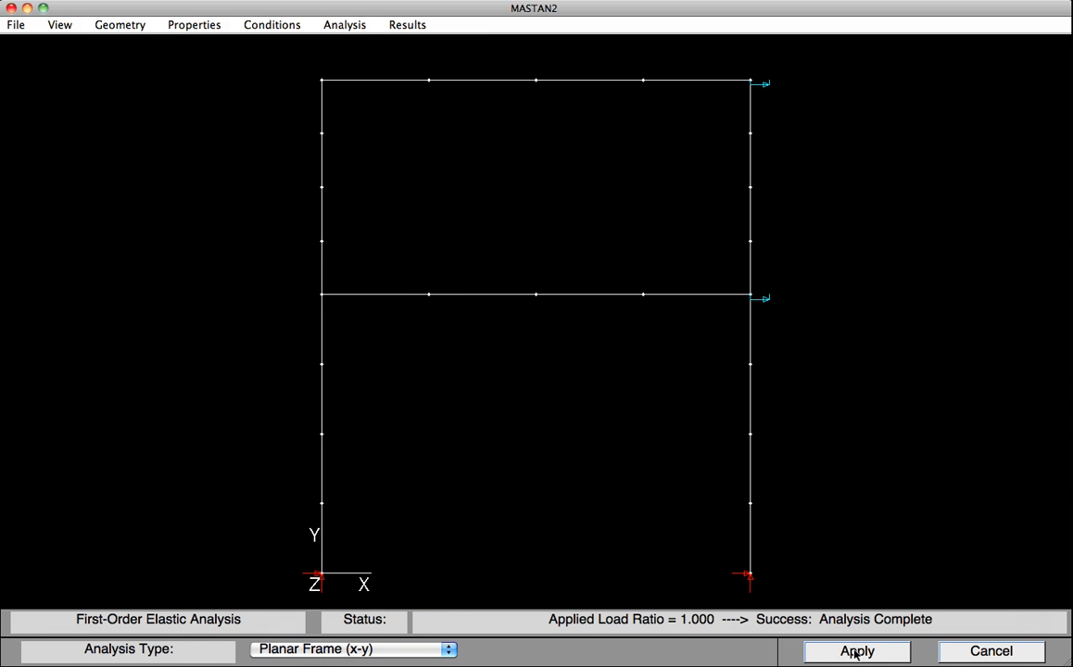
pyautogui.moveTo(745, 641)
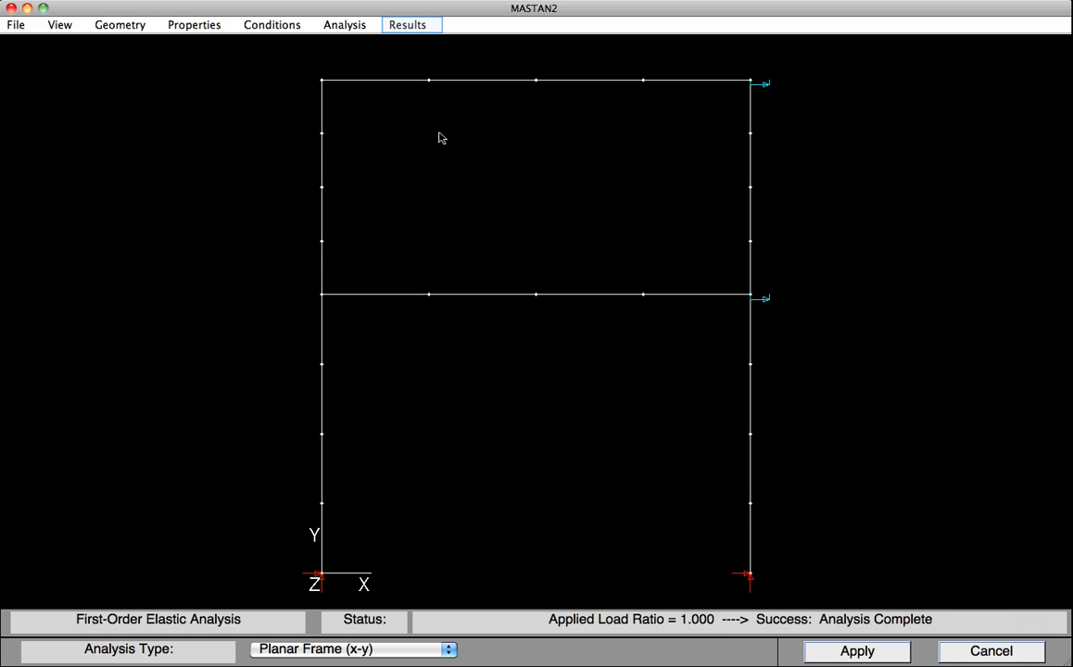
# Draw the deflected shape for all elements at scale 10
pyautogui.click(407, 24)
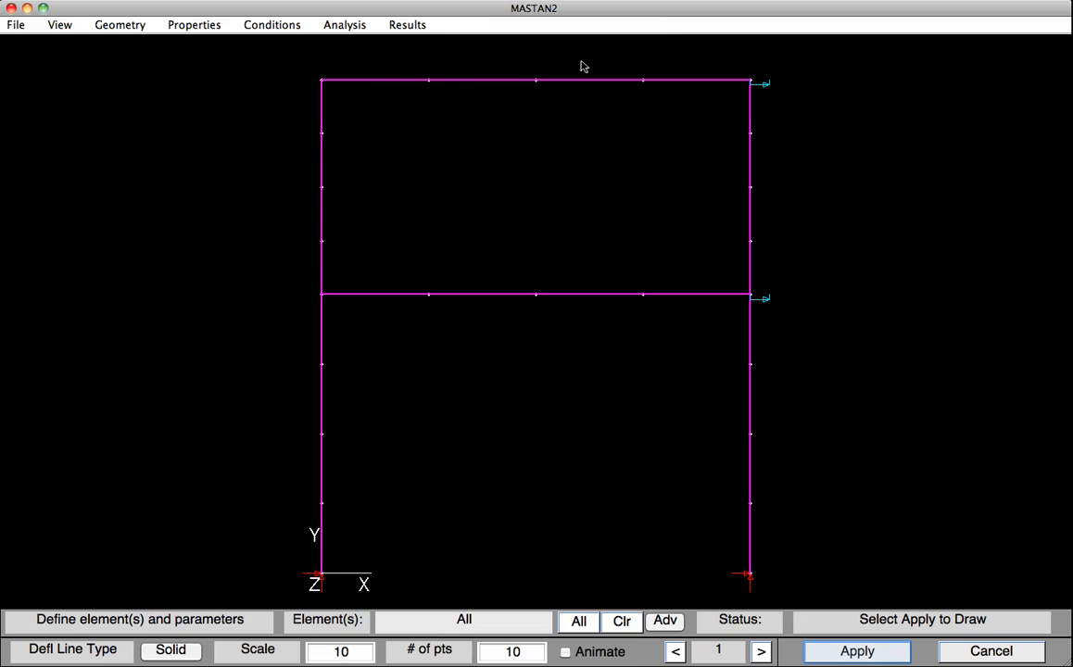
pyautogui.moveTo(739, 150)
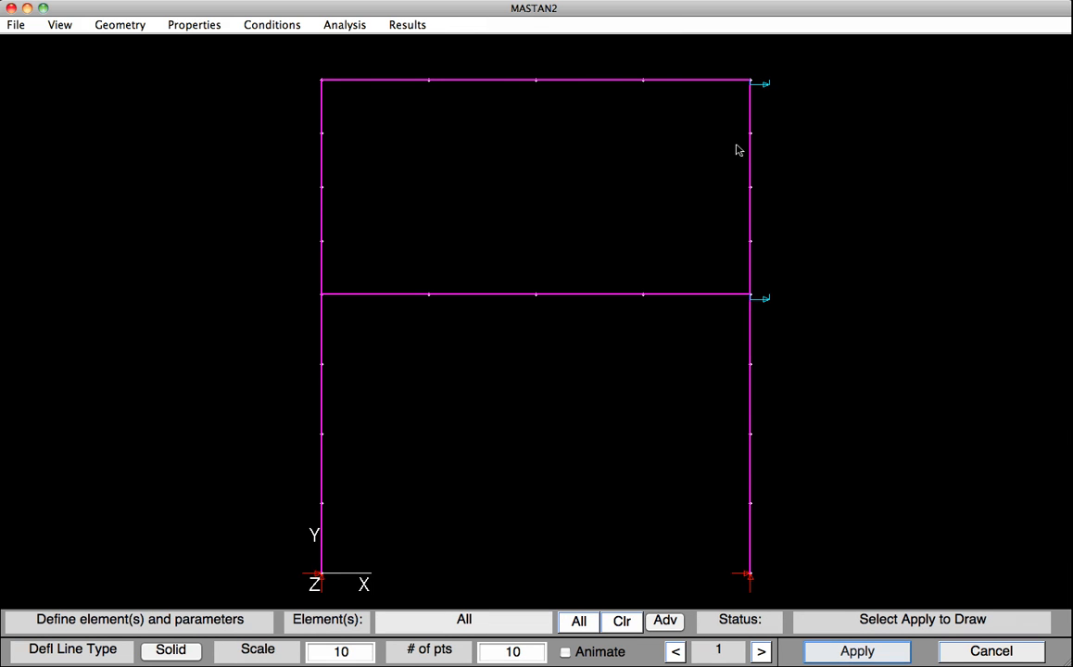
pyautogui.click(854, 650)
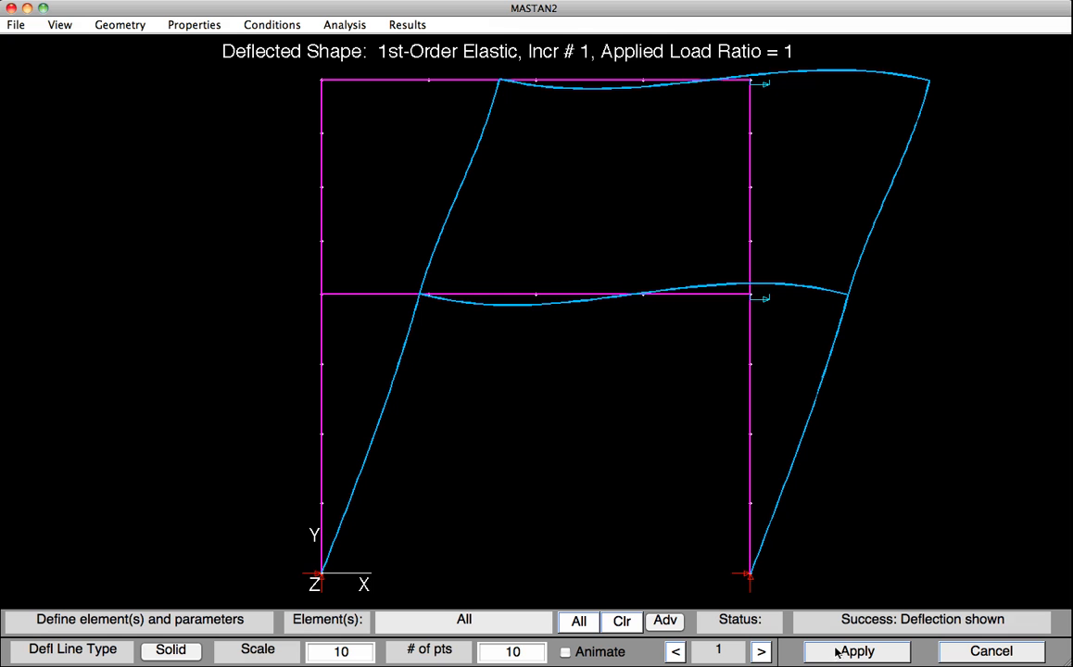
pyautogui.moveTo(677, 564)
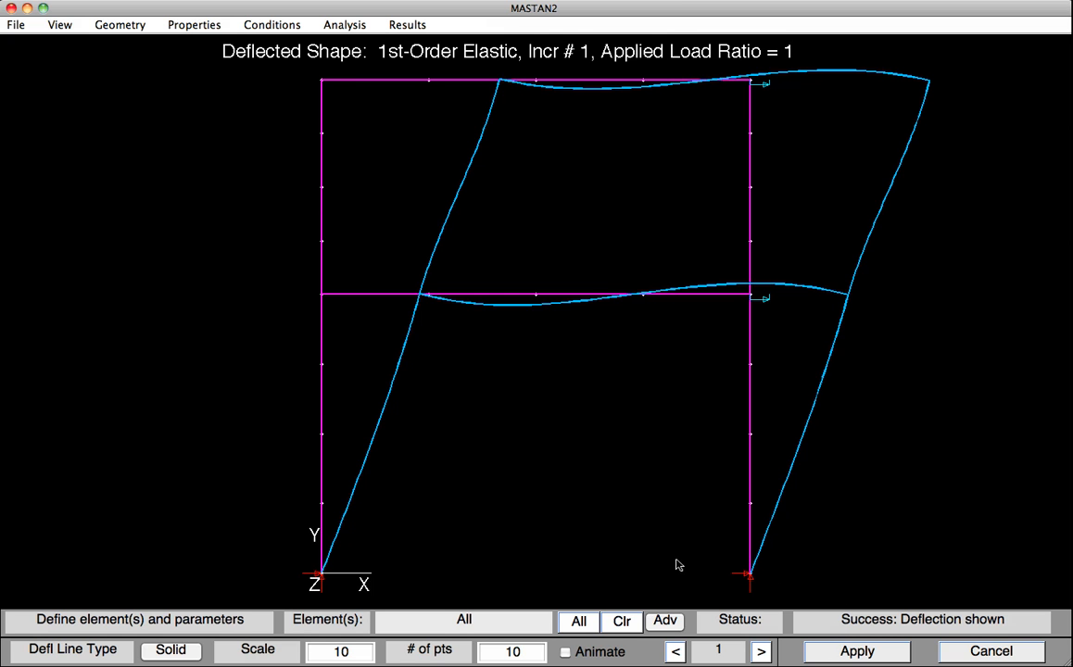
# Update geometry from deflections using node 6, x d.o.f., value 22*12/500
pyautogui.click(406, 24)
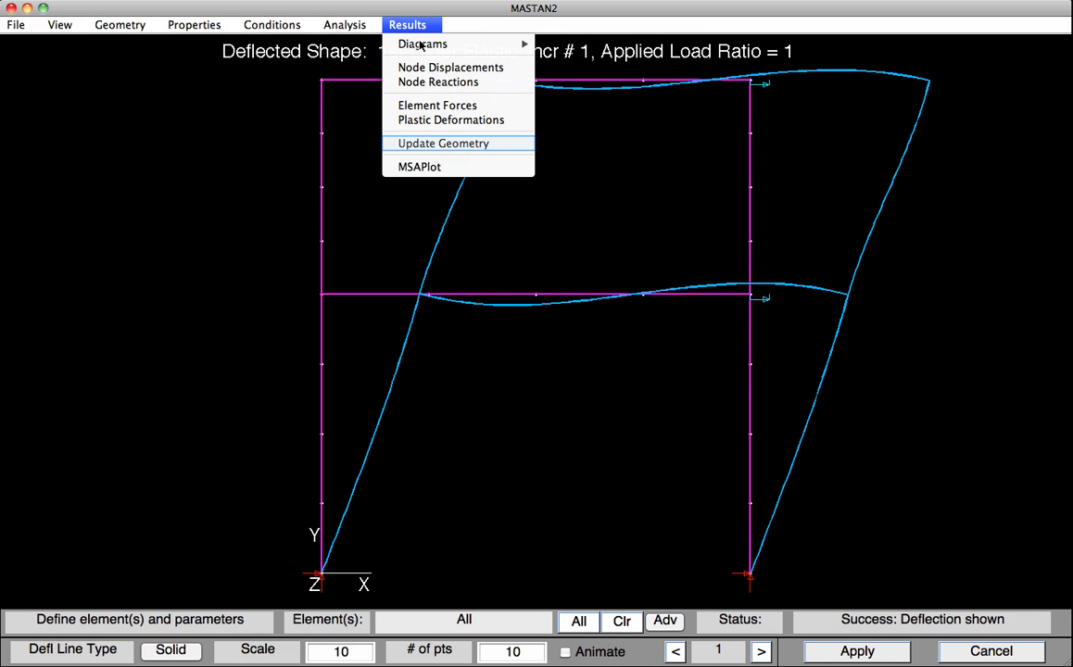
pyautogui.click(443, 143)
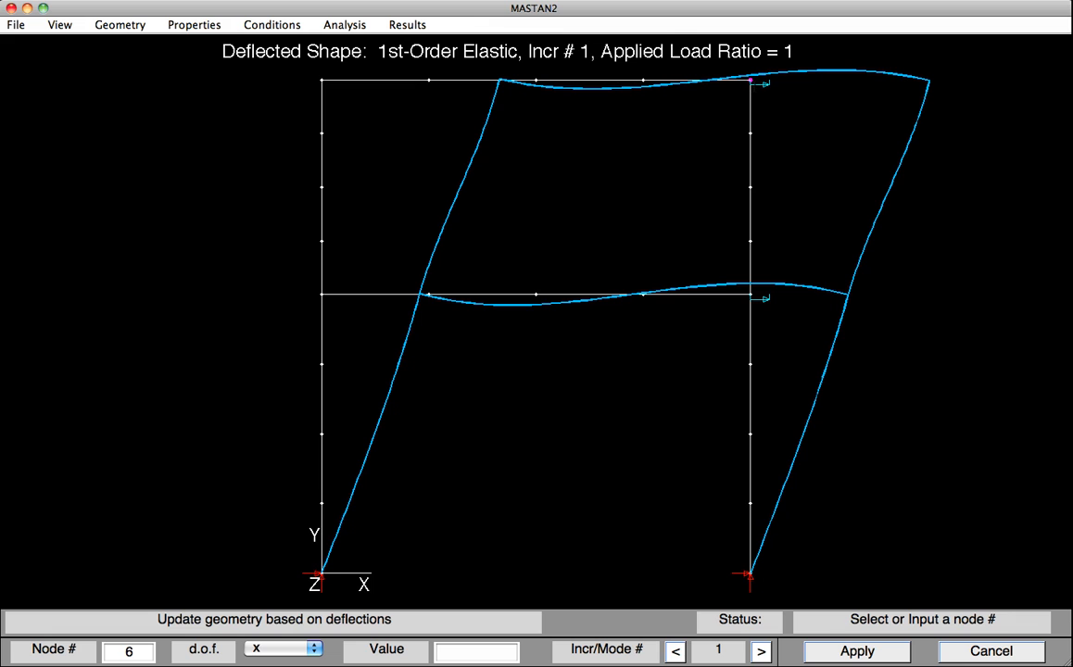
pyautogui.click(476, 650)
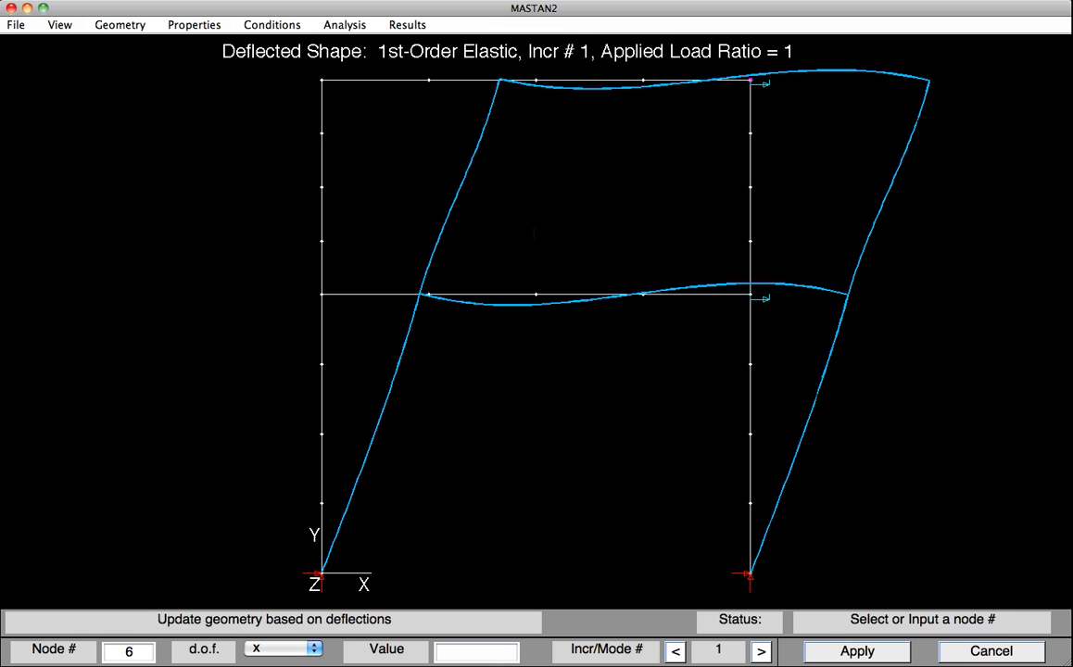
pyautogui.click(475, 651)
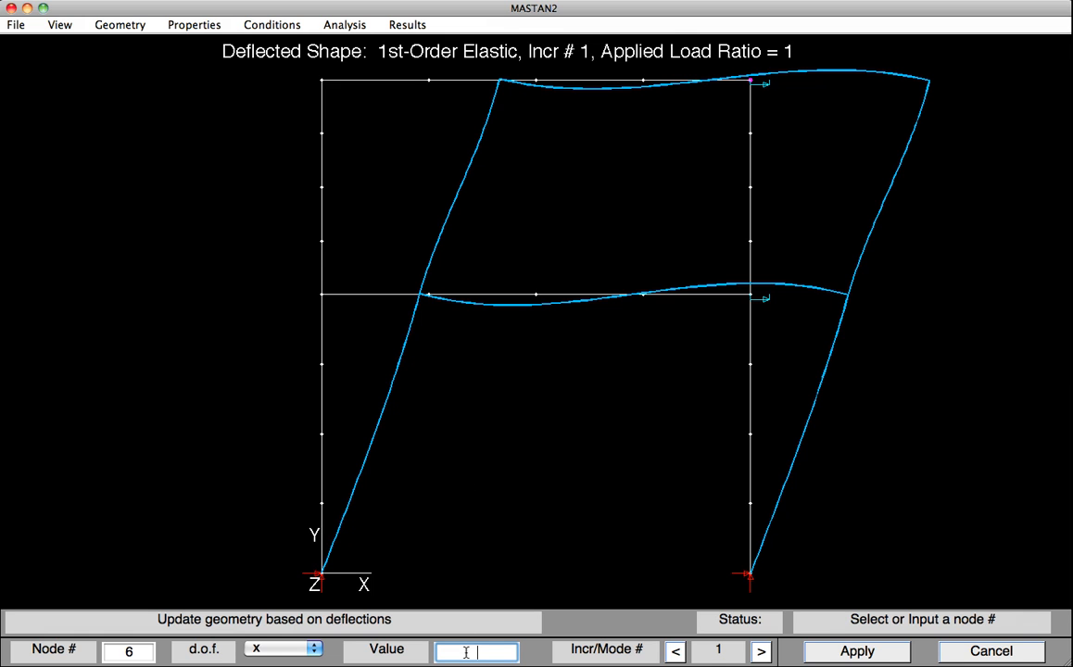
pyautogui.write('22')
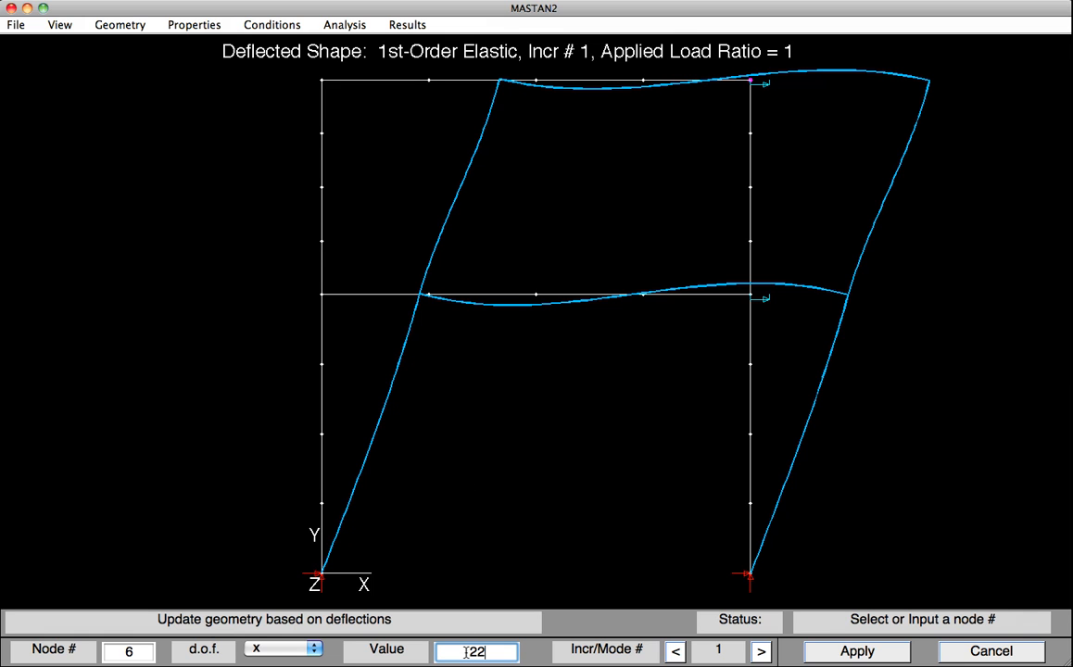
pyautogui.write('*')
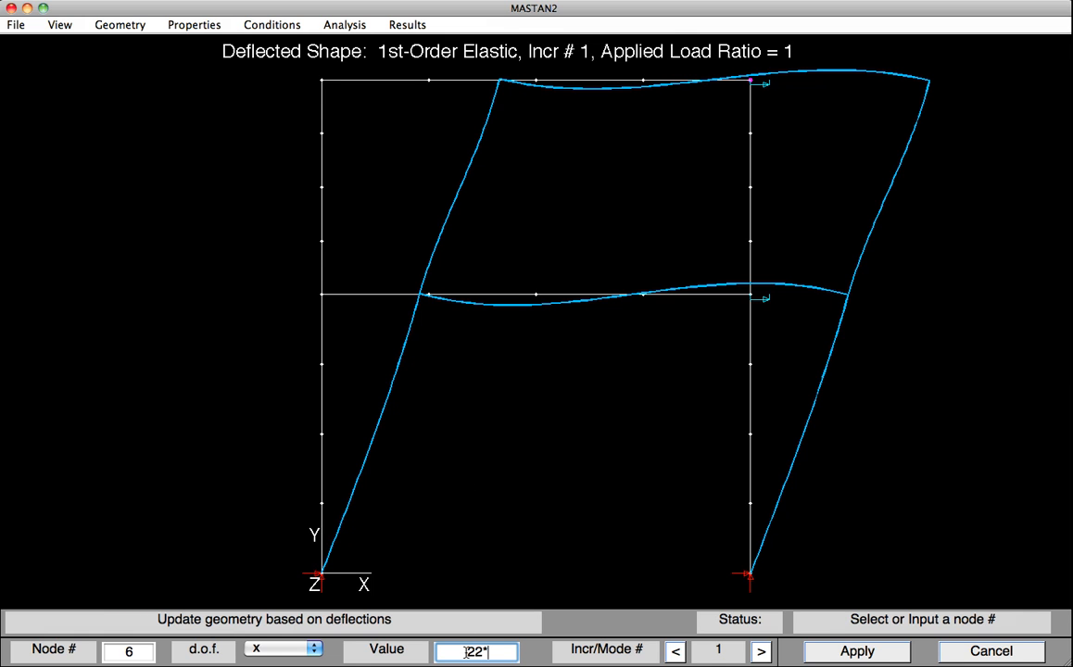
pyautogui.write('12/500')
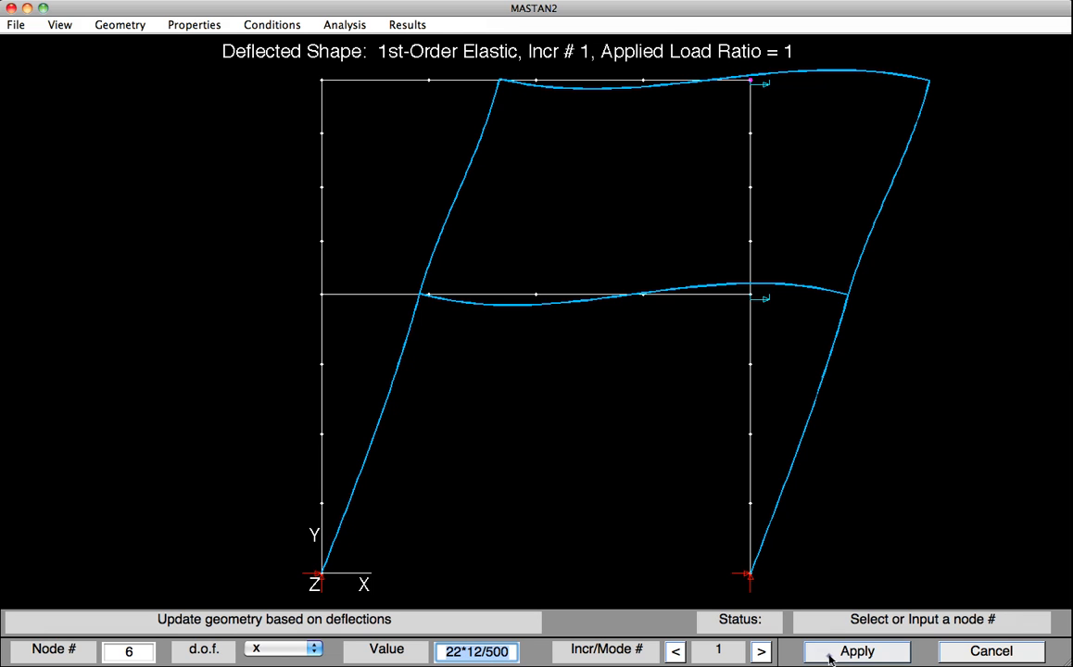
pyautogui.click(855, 650)
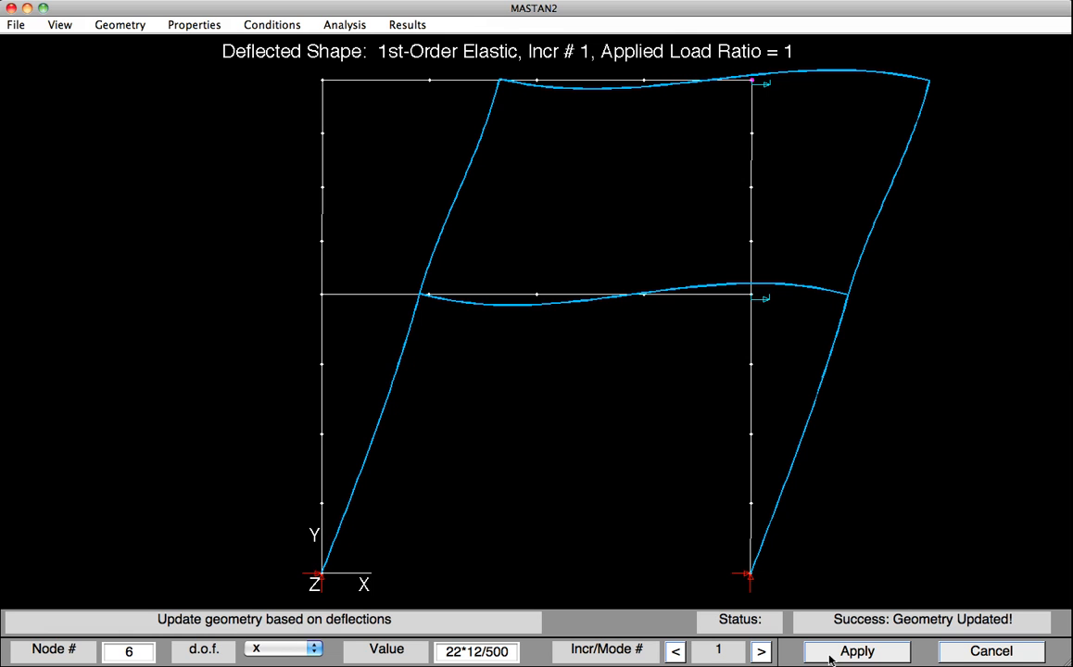